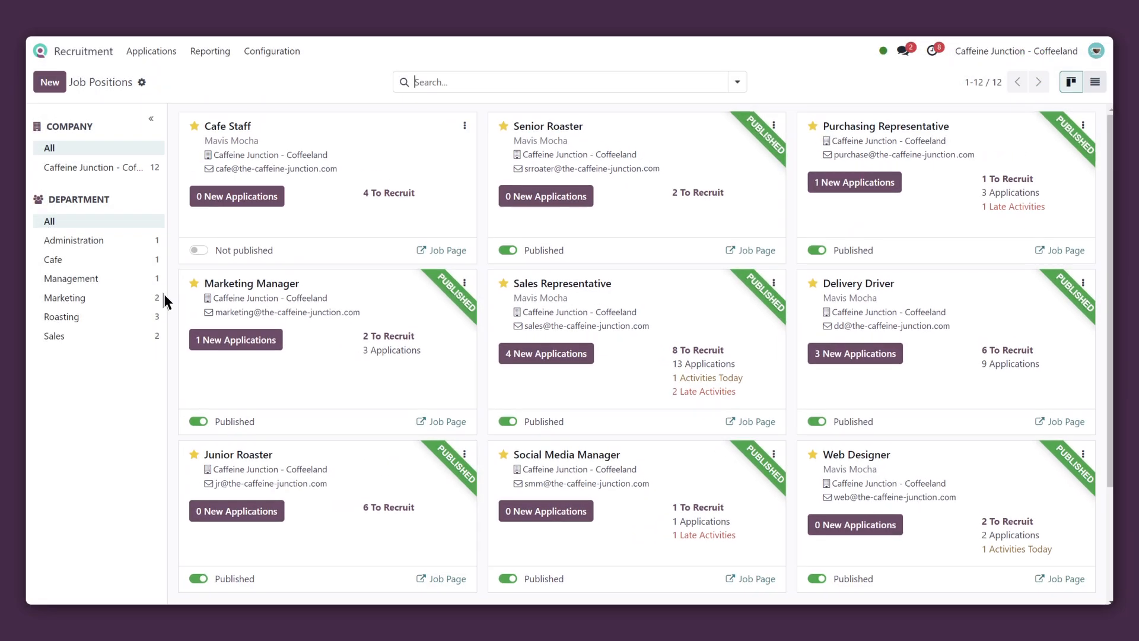
# - Start a new job position titled Roaster with application email alias roaster
pyautogui.click(48, 82)
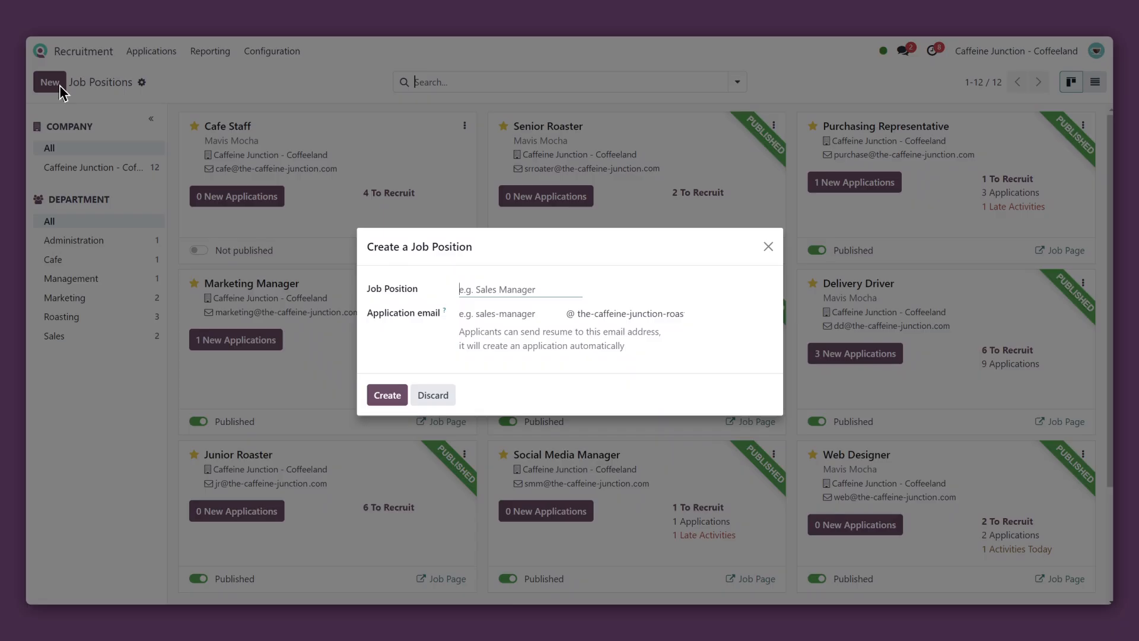
pyautogui.write('Roaster')
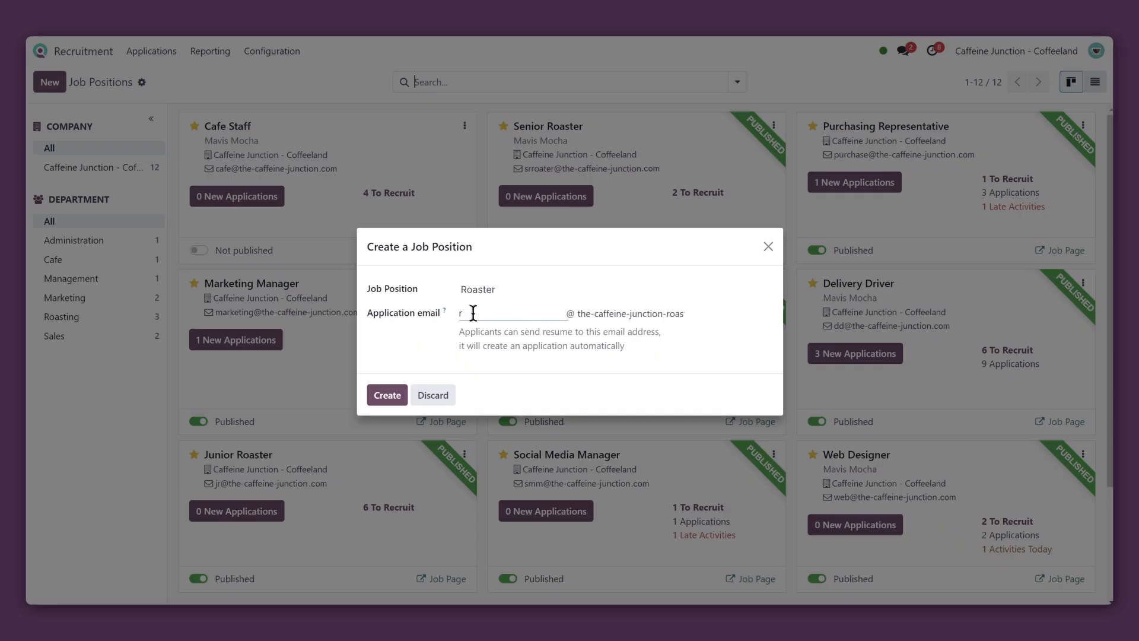
pyautogui.write('oaster')
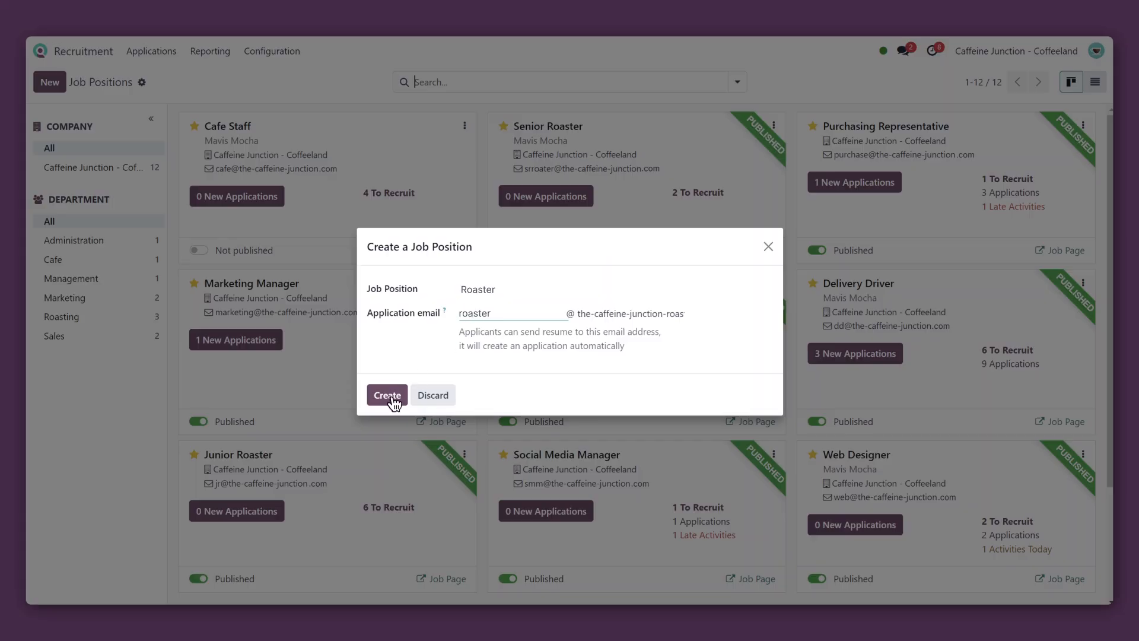
# - Create Roaster and configure it with the Roasting department and Permanent employment type
pyautogui.click(387, 394)
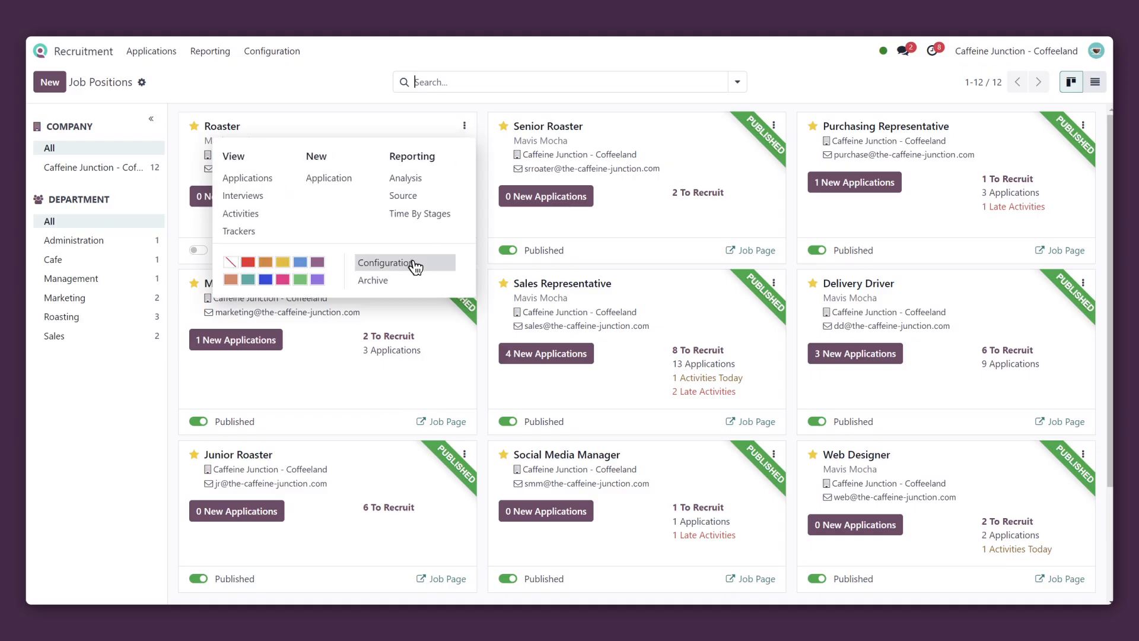
pyautogui.click(389, 262)
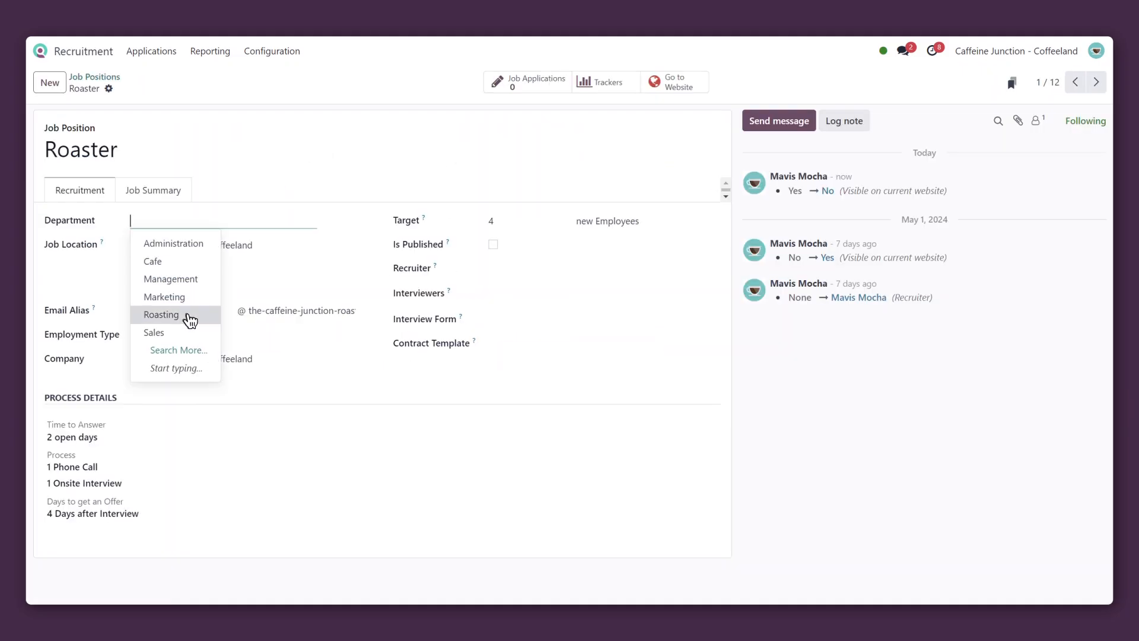
pyautogui.click(162, 315)
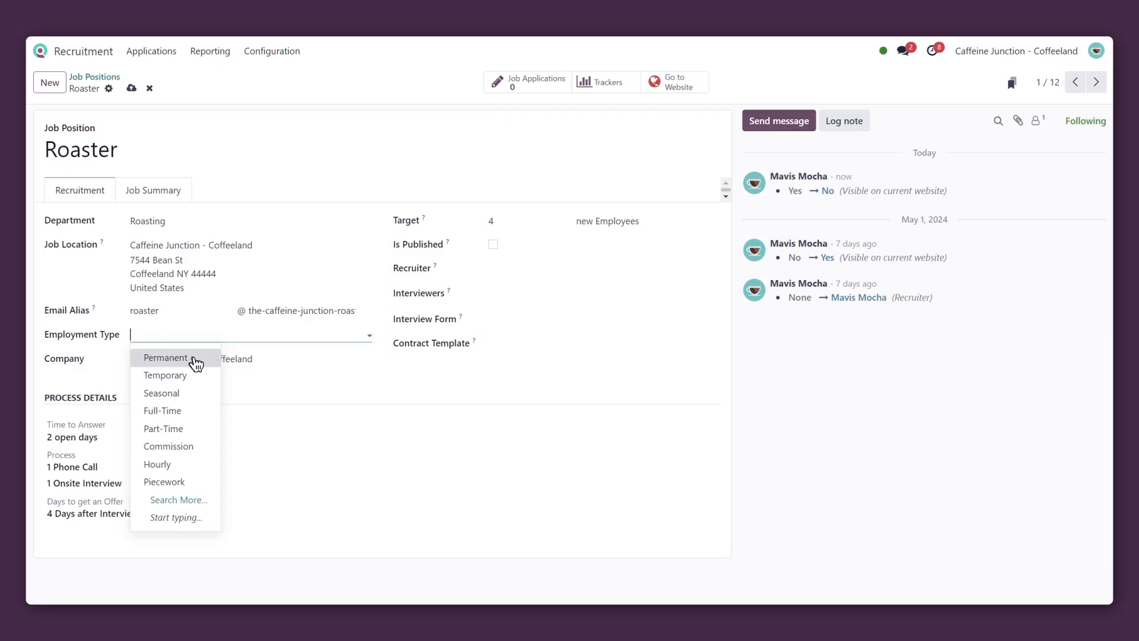
pyautogui.click(165, 358)
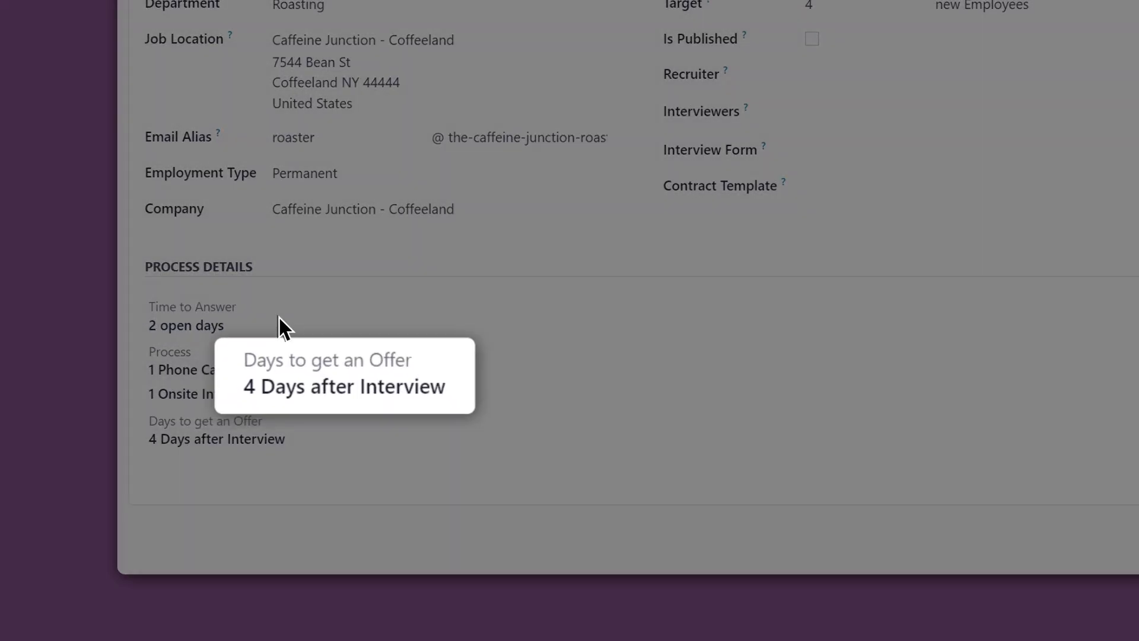
pyautogui.moveTo(283, 329)
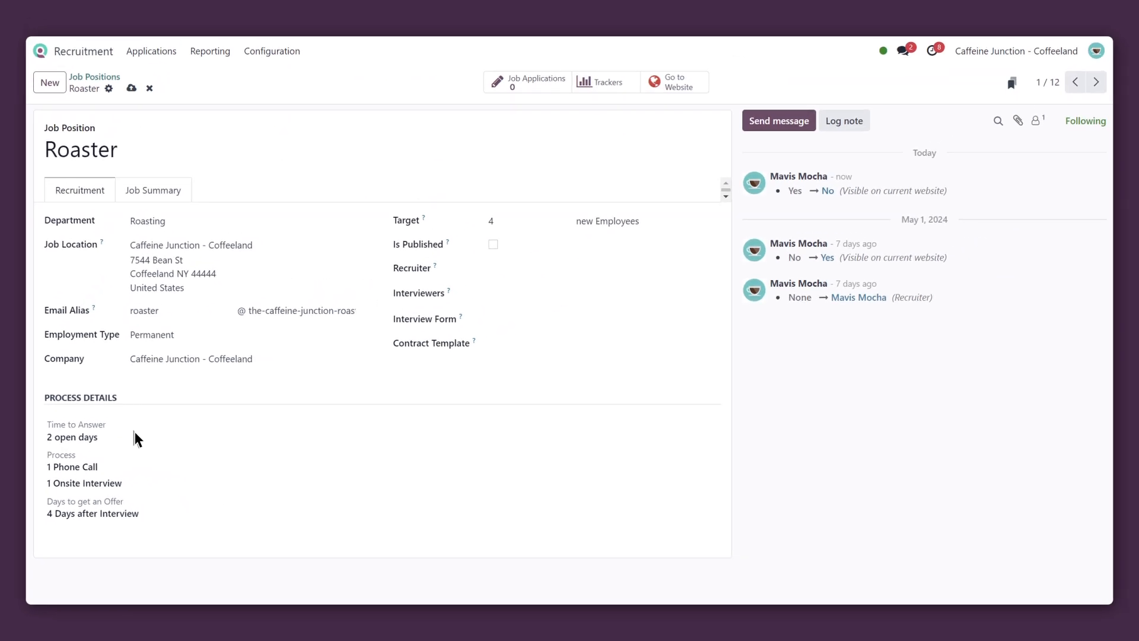
pyautogui.moveTo(559, 288)
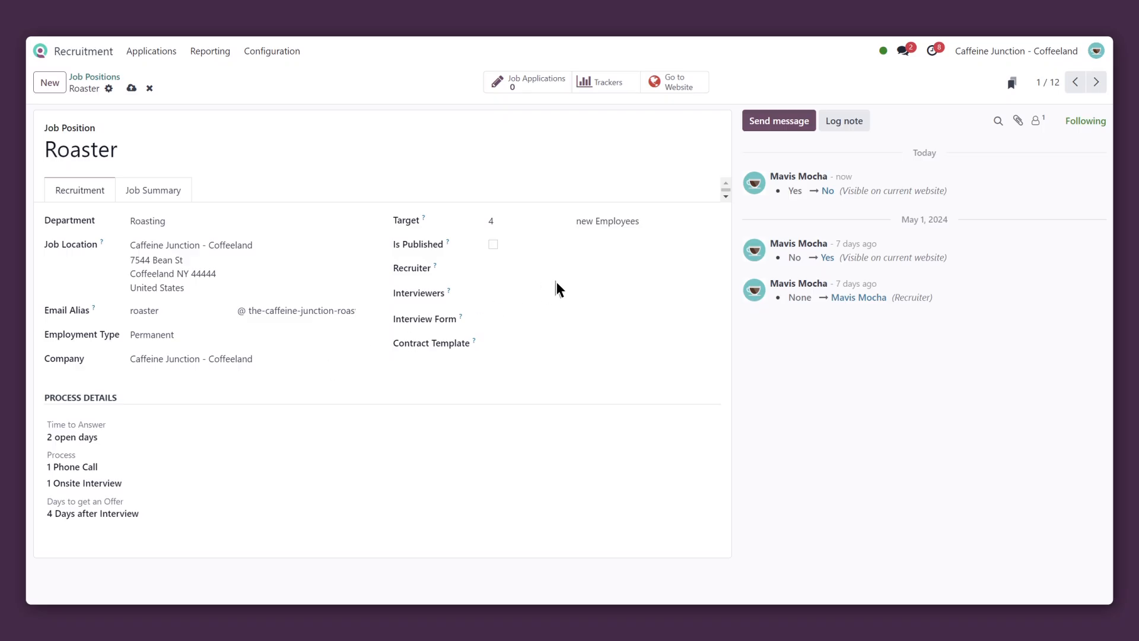
# - Assign Mavis Mocha as recruiter and Rachel Roaster as interviewer
pyautogui.click(603, 273)
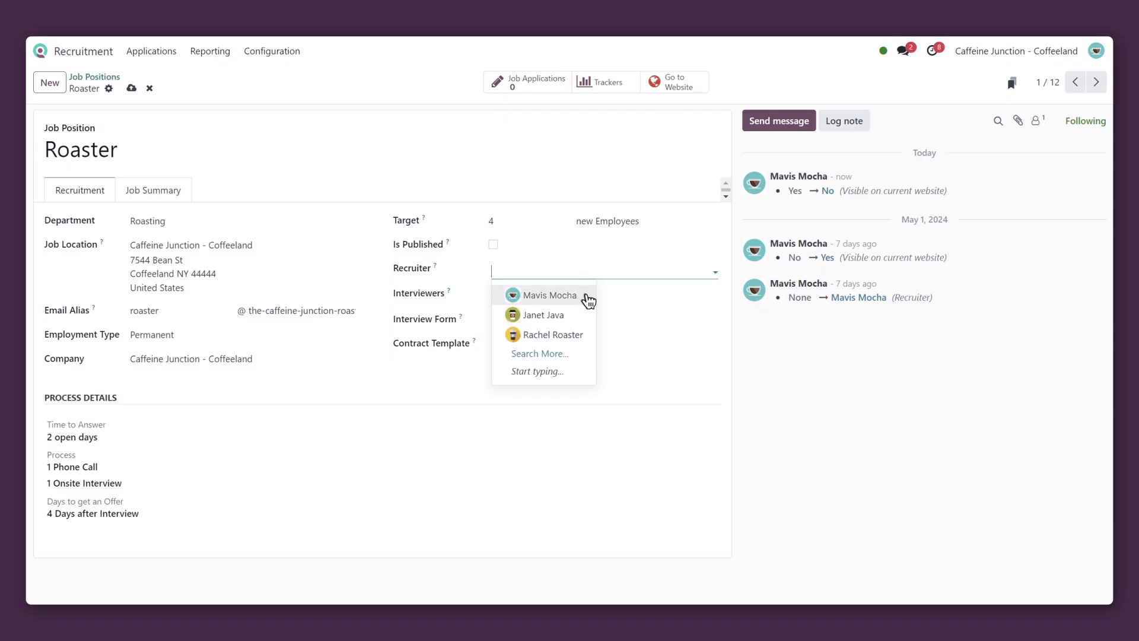
pyautogui.click(548, 295)
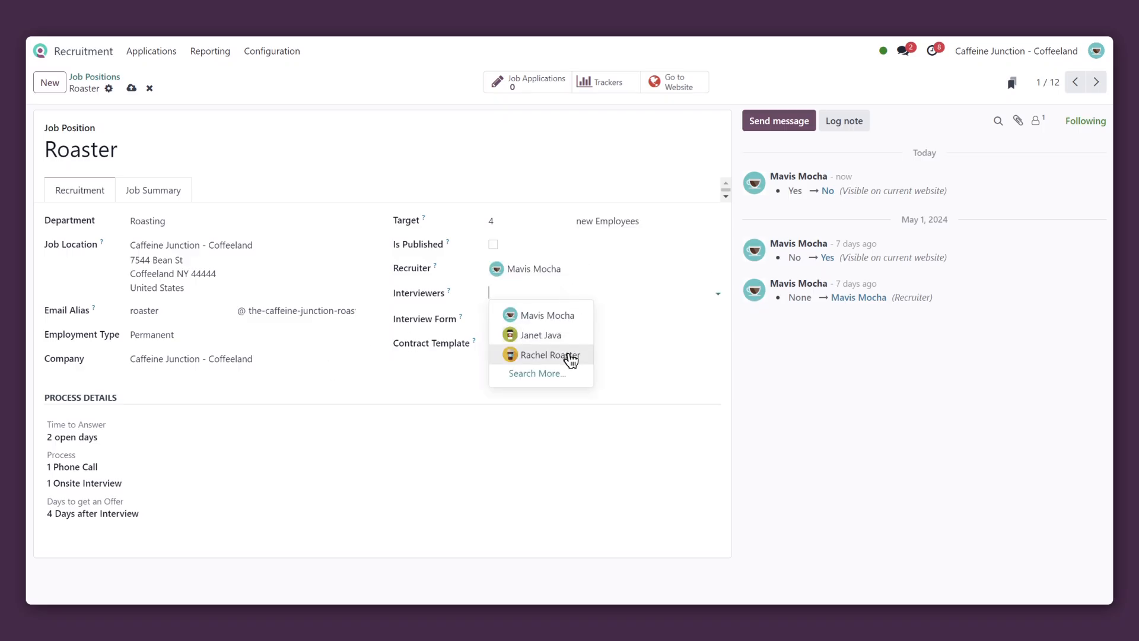
pyautogui.click(546, 355)
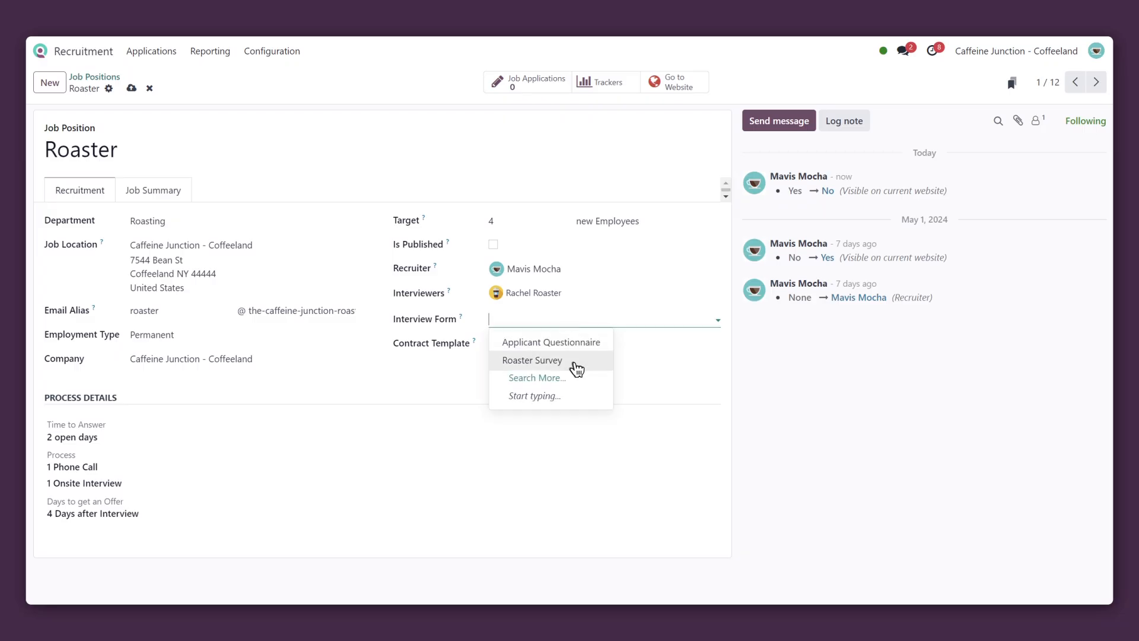
# - Set Roaster Survey as interview form and Employee Contract as contract template
pyautogui.click(531, 360)
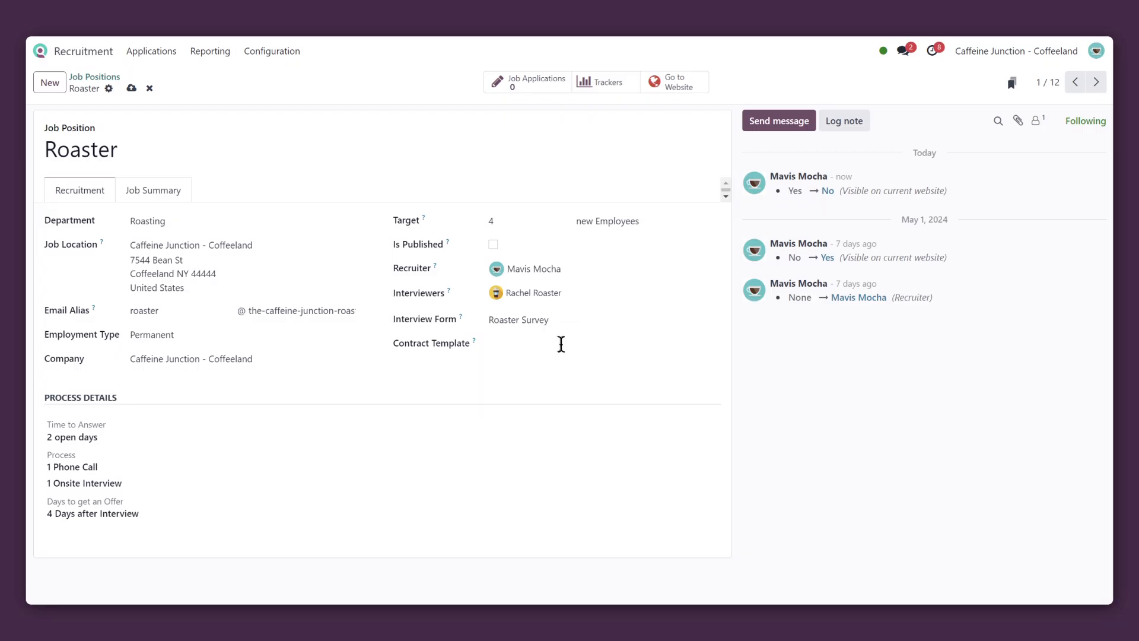
pyautogui.click(595, 344)
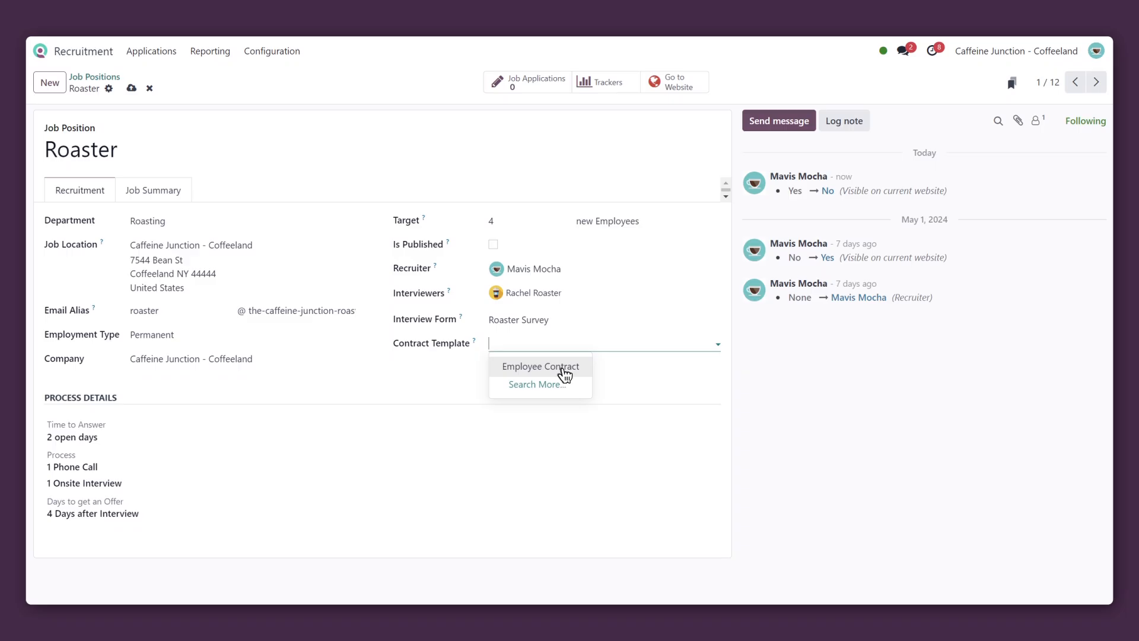
pyautogui.click(540, 366)
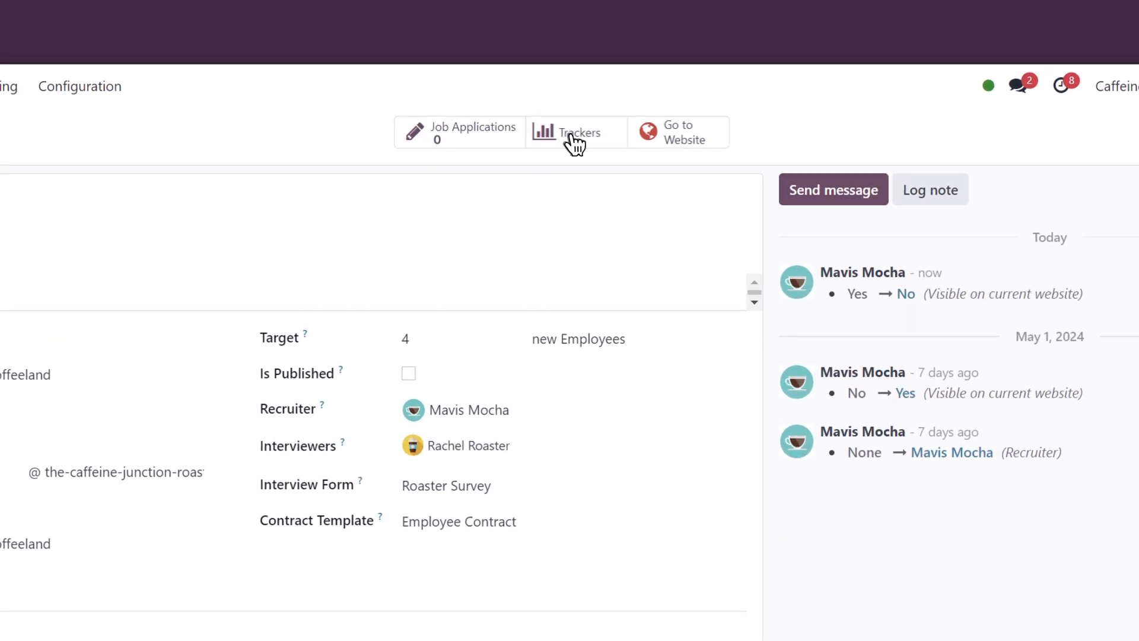
# - Add Instagram as a tracked source alongside Indeed, then return to Job Positions
pyautogui.click(577, 132)
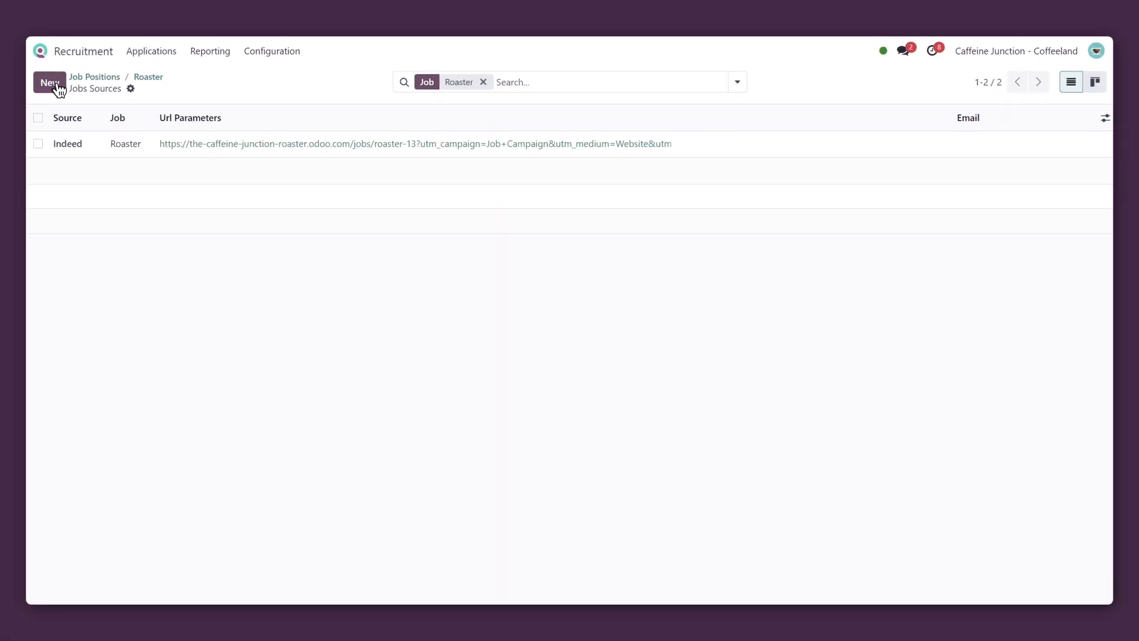
pyautogui.click(49, 82)
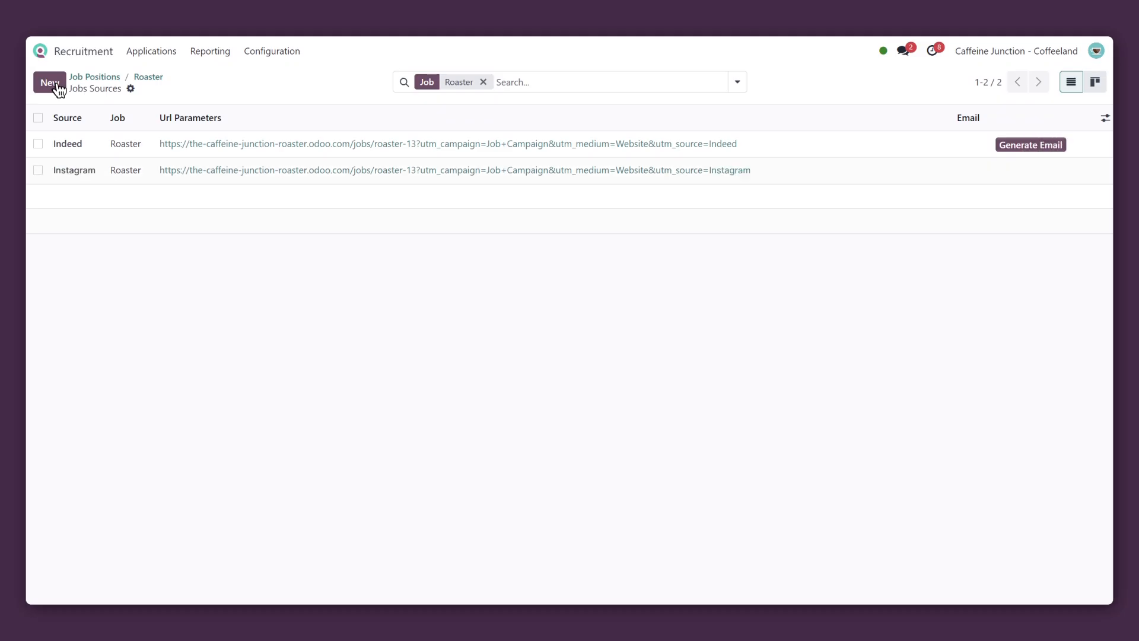
pyautogui.moveTo(471, 306)
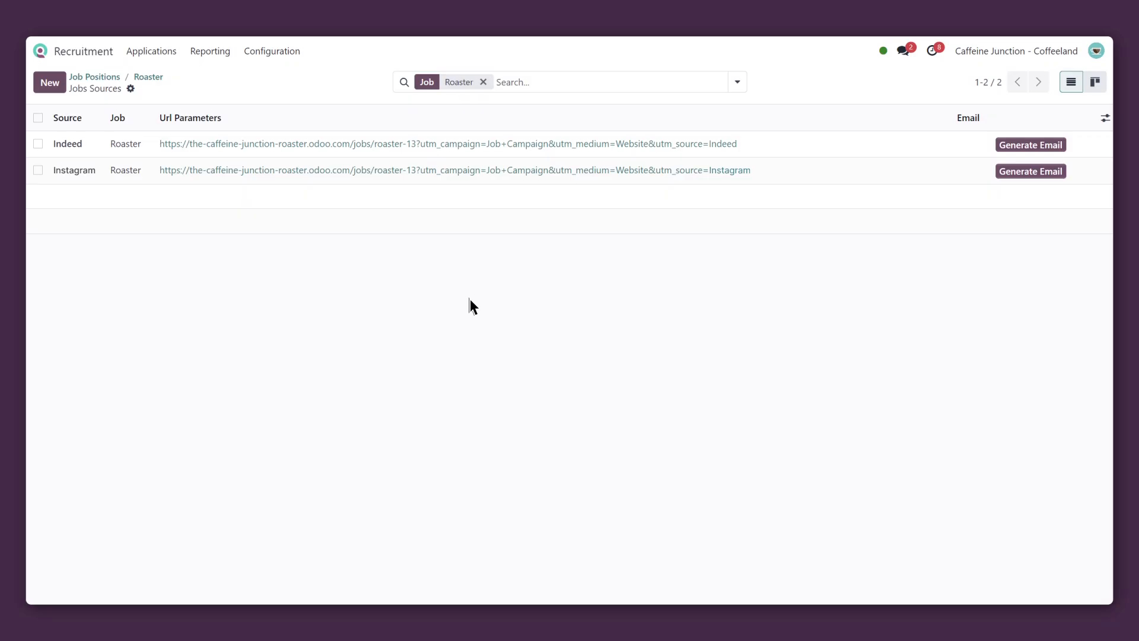
pyautogui.click(94, 76)
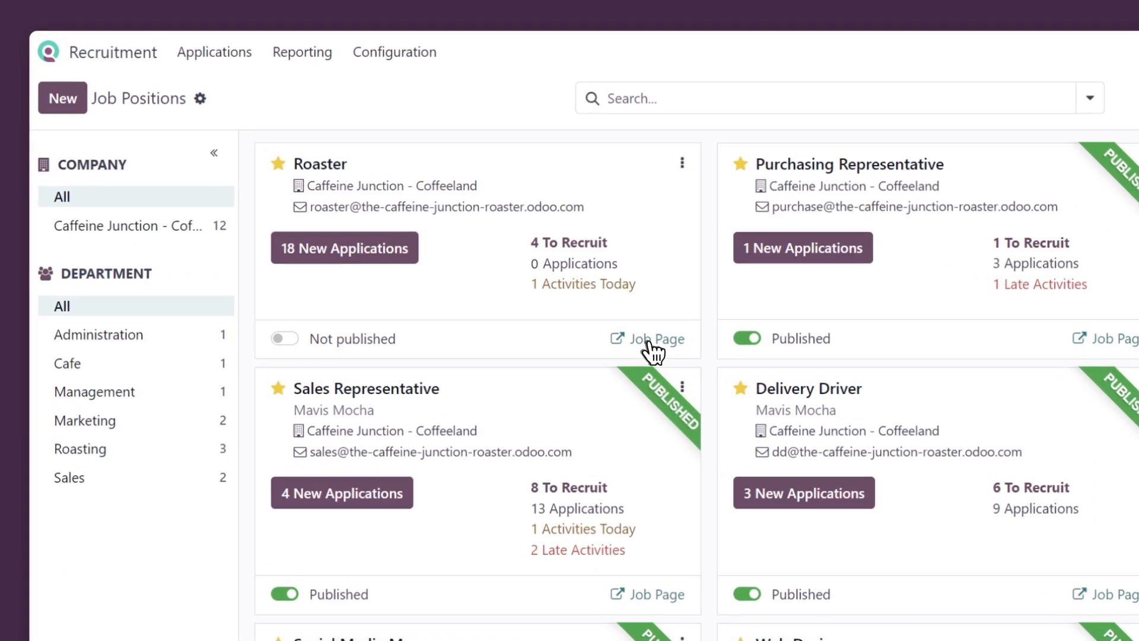
# - Open the Roaster job's web page and browse its sections
pyautogui.click(655, 338)
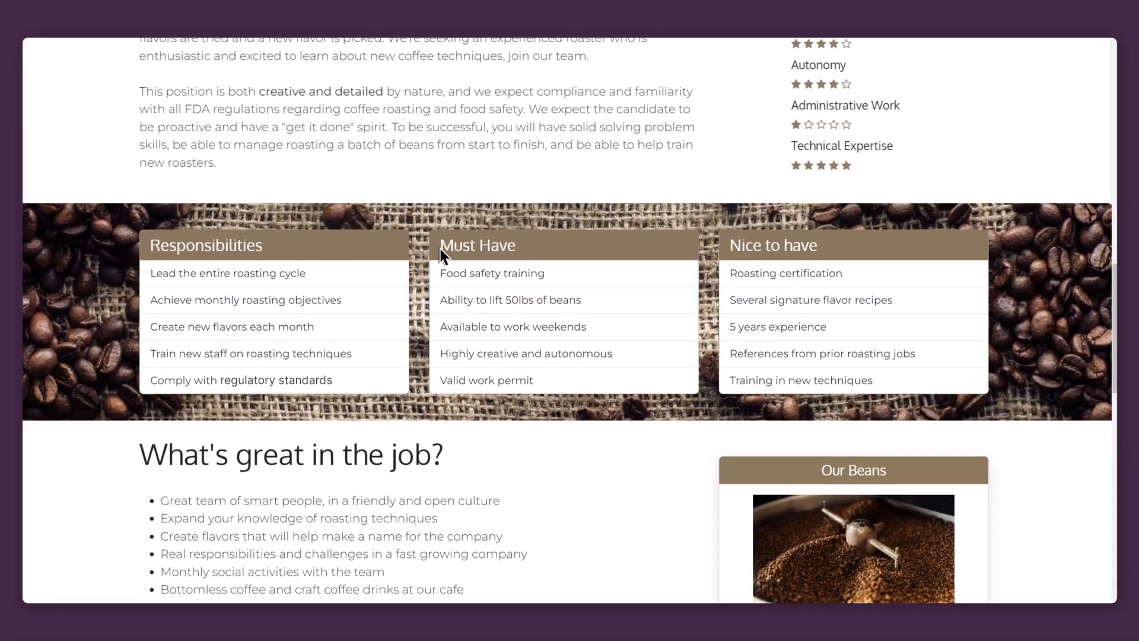
pyautogui.scroll(3)
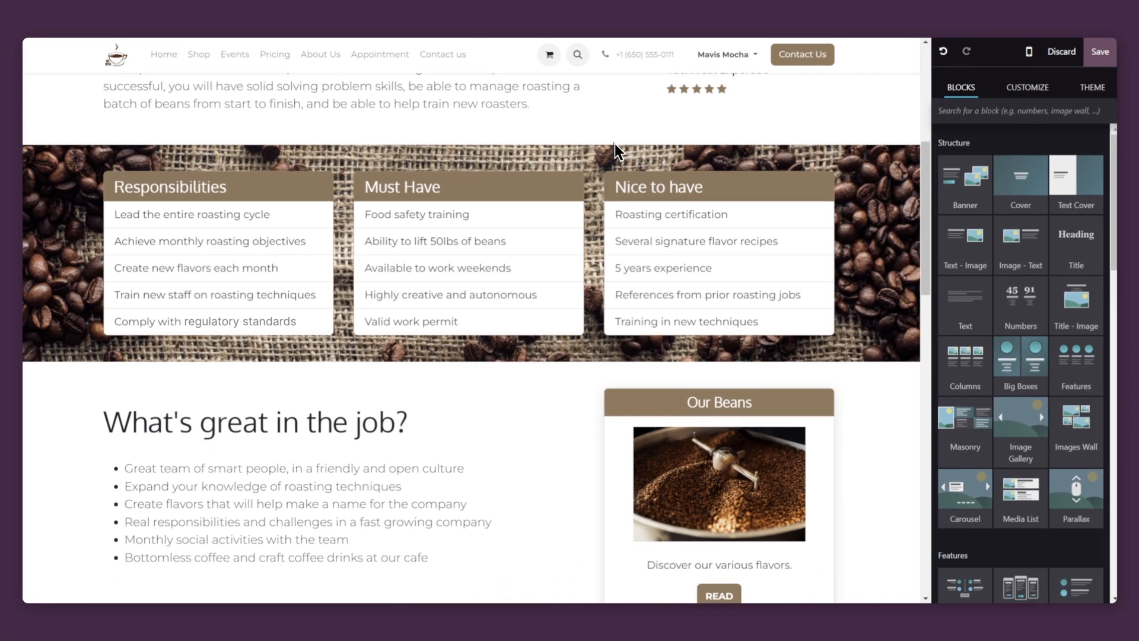
pyautogui.scroll(-3)
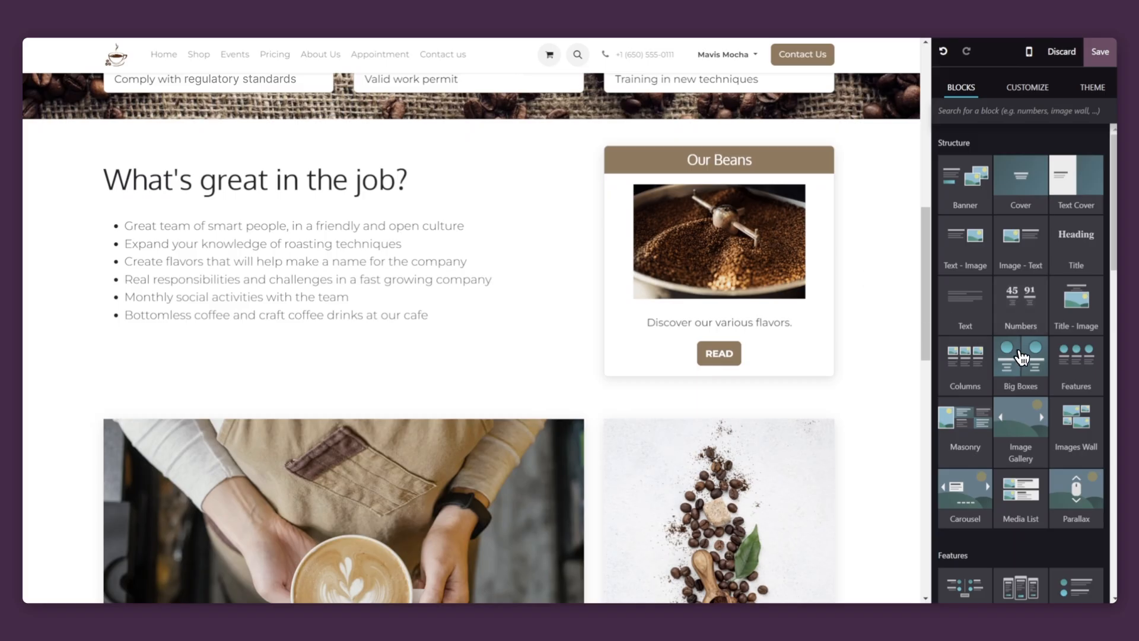
pyautogui.scroll(-3)
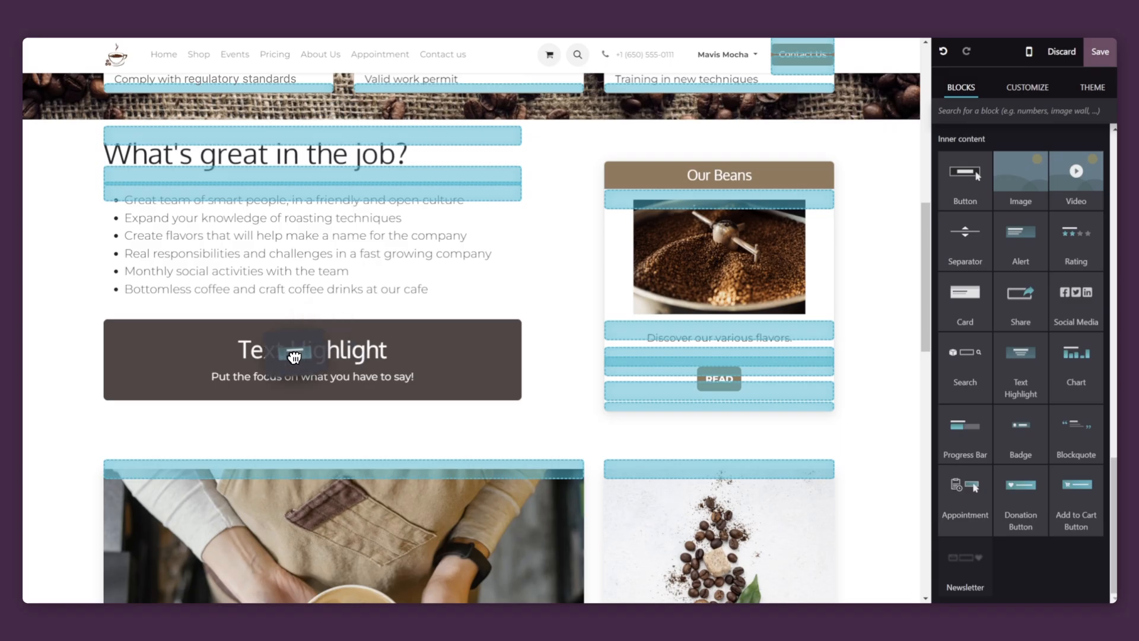
# - Replace the placeholder heading with 'New 401k Plan', company match up to $3,000, and save
pyautogui.click(312, 349)
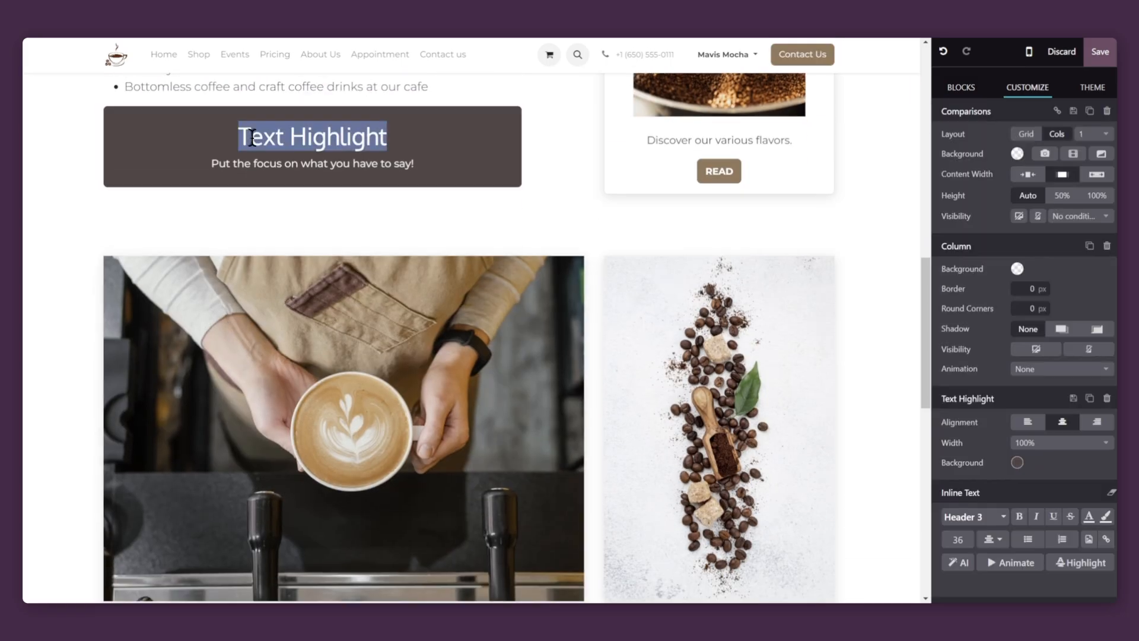
pyautogui.write('New 401k Plan')
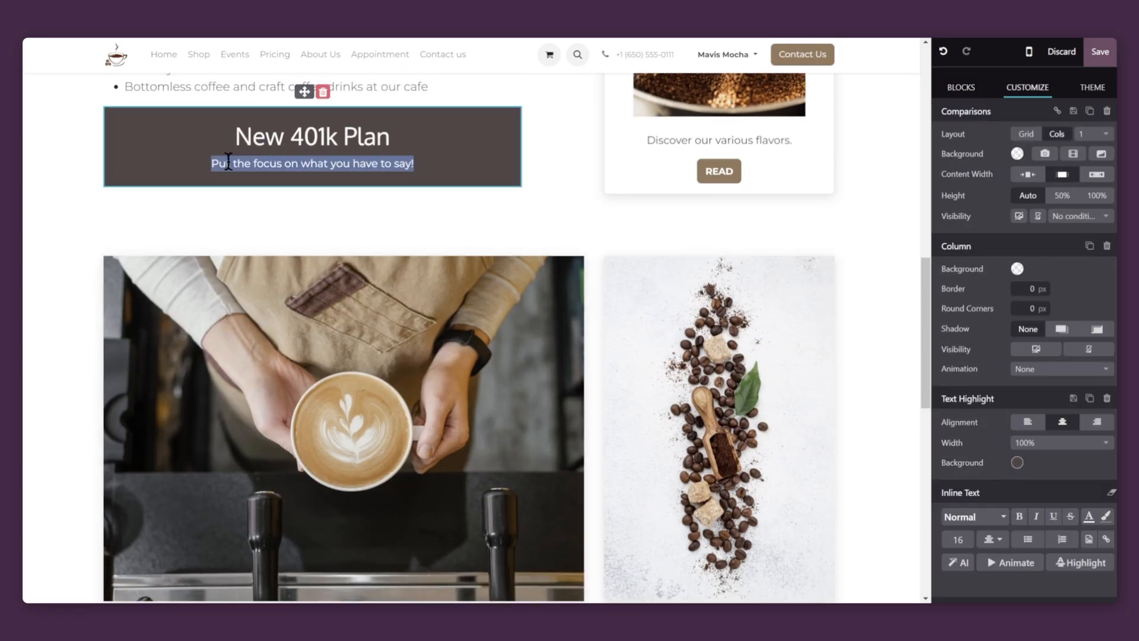
pyautogui.write('Company match up to $3,')
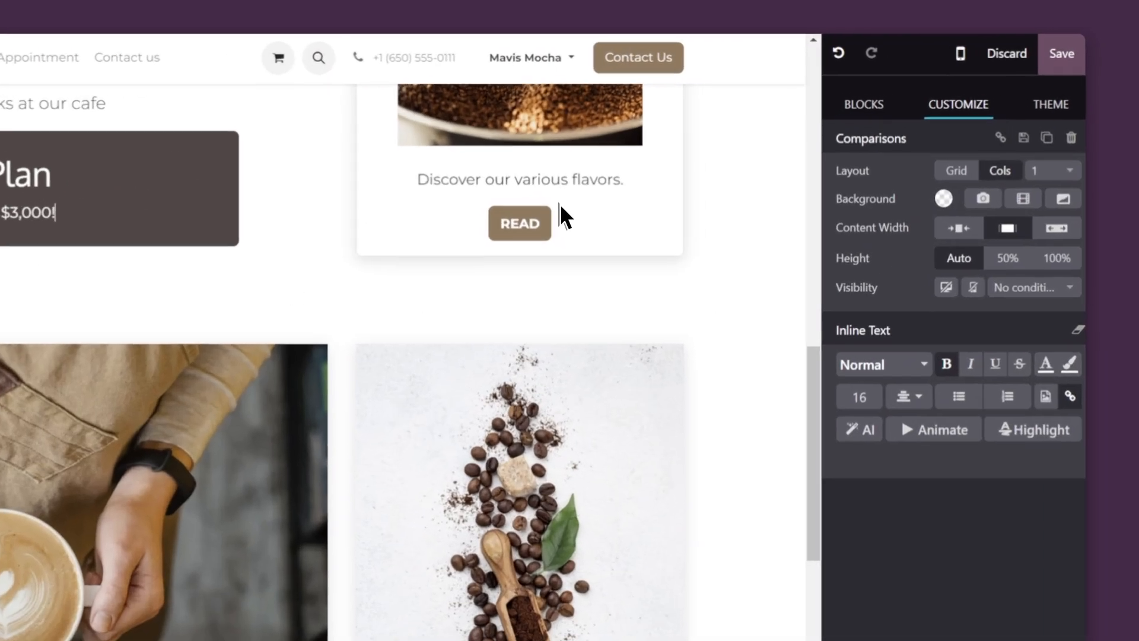
pyautogui.click(863, 104)
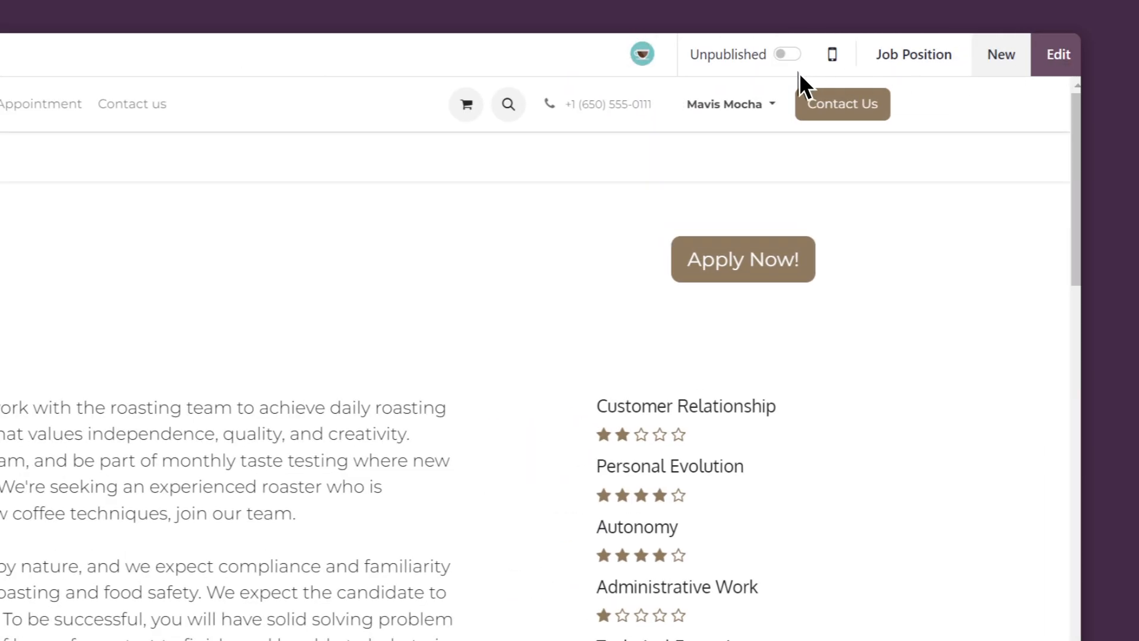
# - Switch the Roaster job page from Unpublished to Published
pyautogui.click(786, 53)
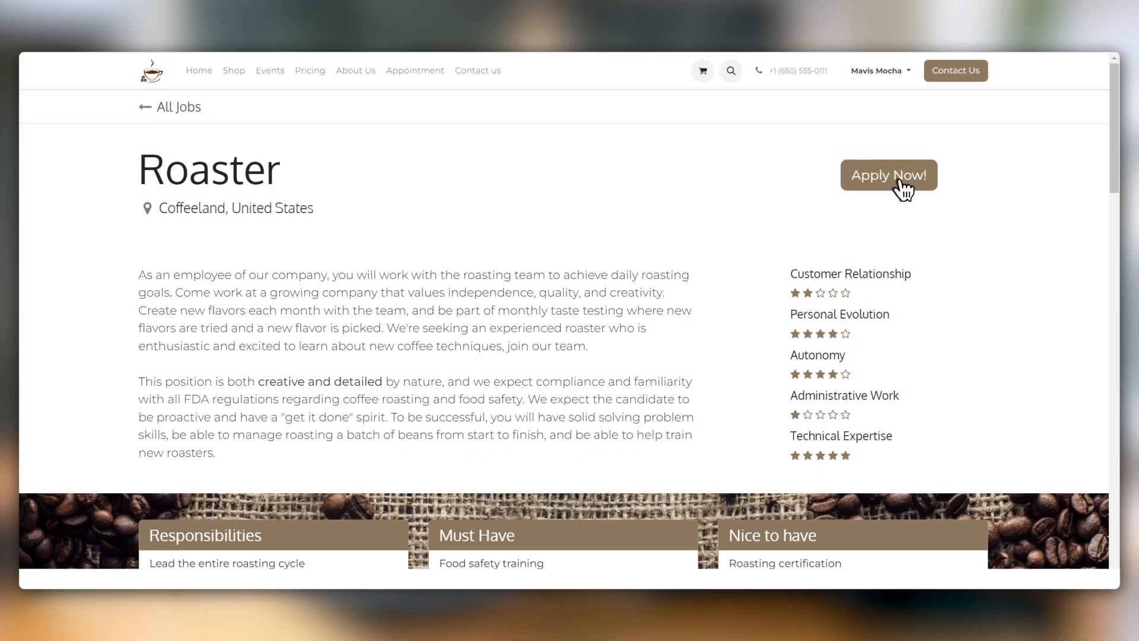
# - Apply for the Roaster job with a resume and introduction via I'm feeling lucky
pyautogui.click(887, 175)
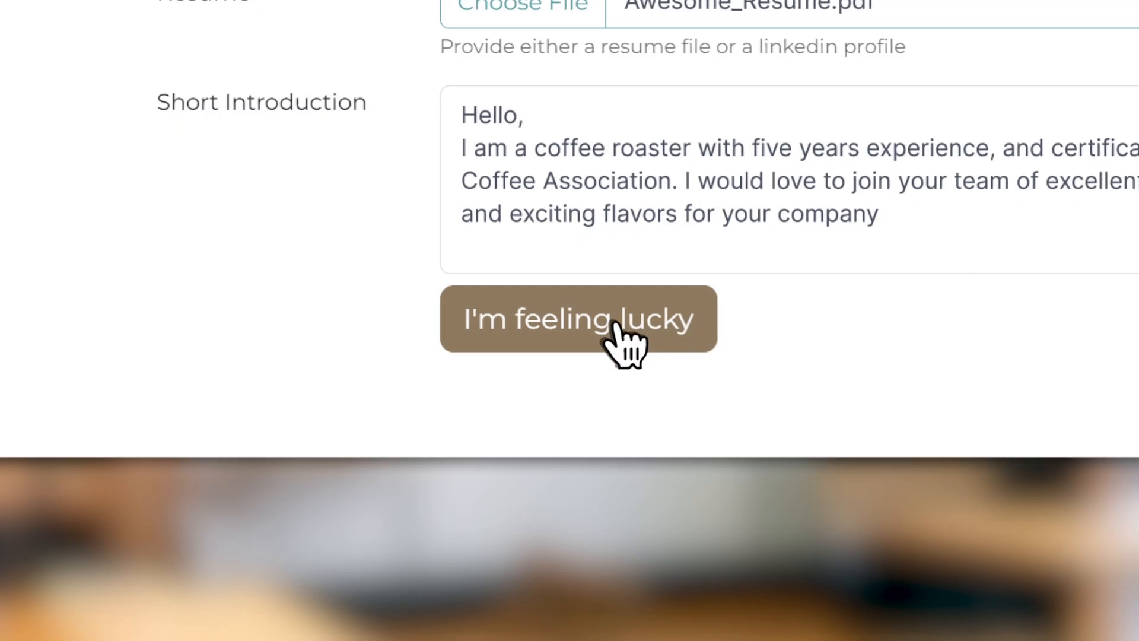
pyautogui.click(568, 318)
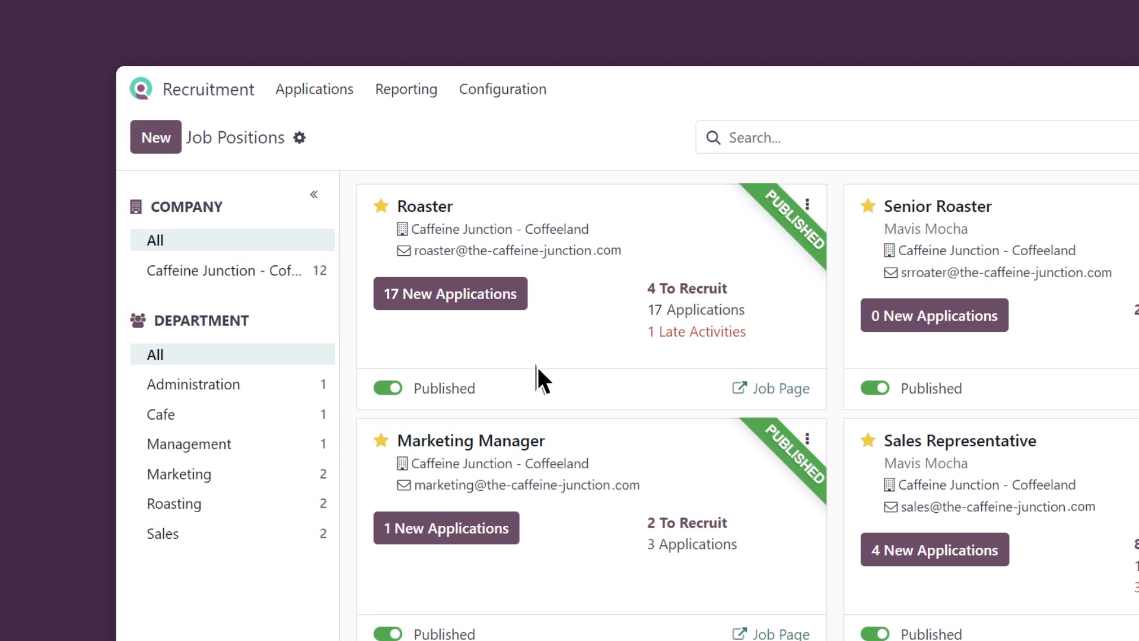
pyautogui.moveTo(527, 366)
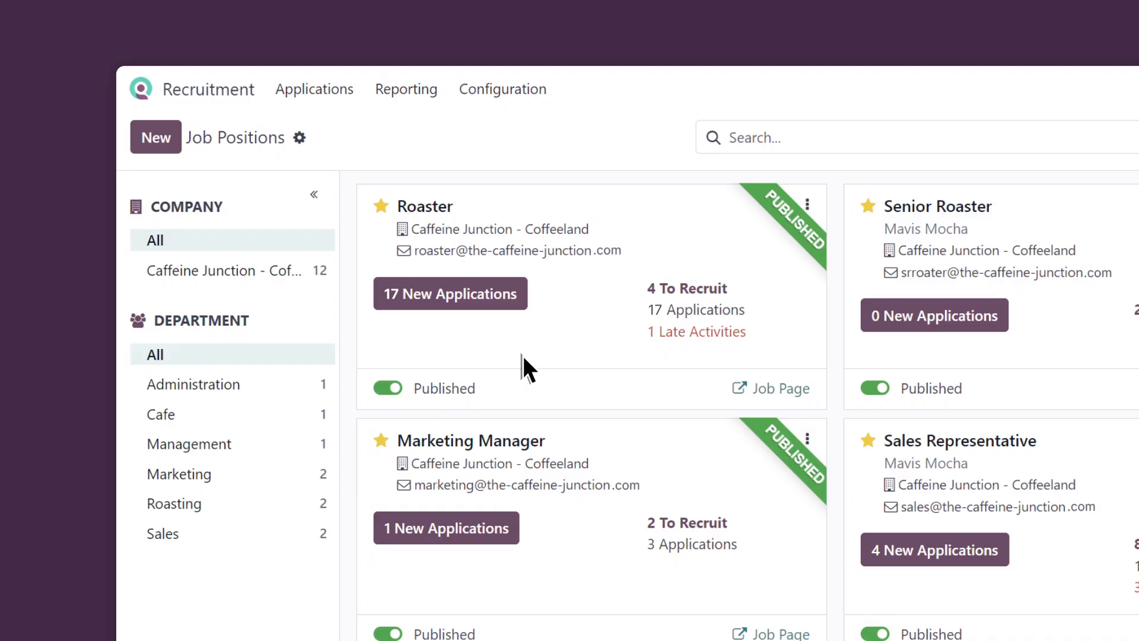
# - Open the 17 New Applications of the Roaster position
pyautogui.click(449, 293)
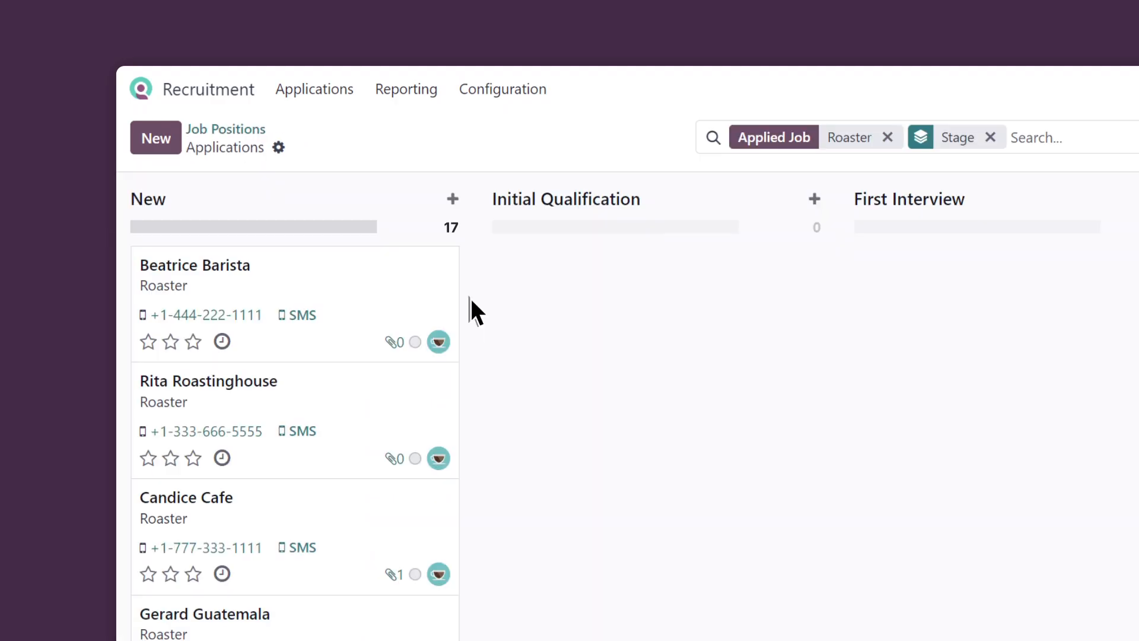
pyautogui.moveTo(605, 344)
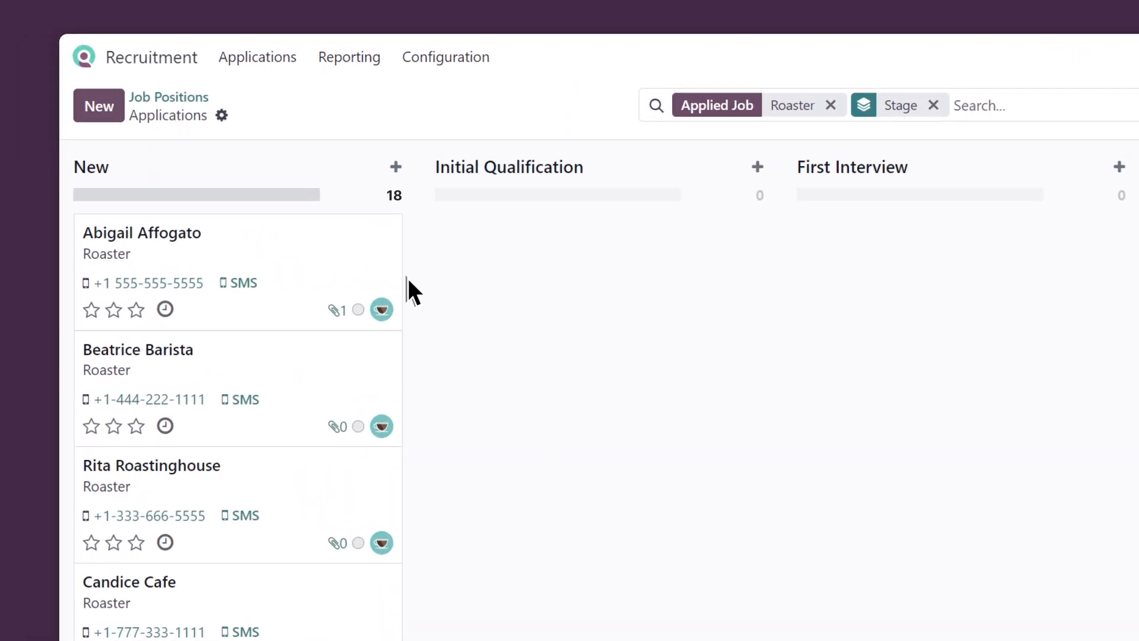
# - Open Abigail Affogato's application and review her introduction and resume
pyautogui.click(141, 233)
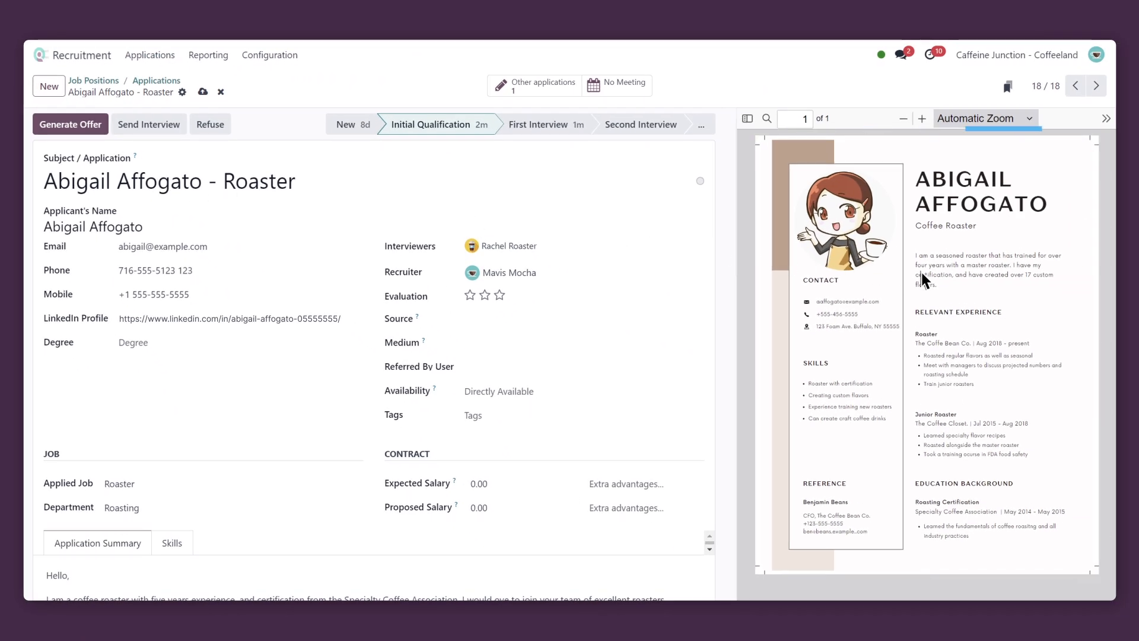
pyautogui.moveTo(559, 451)
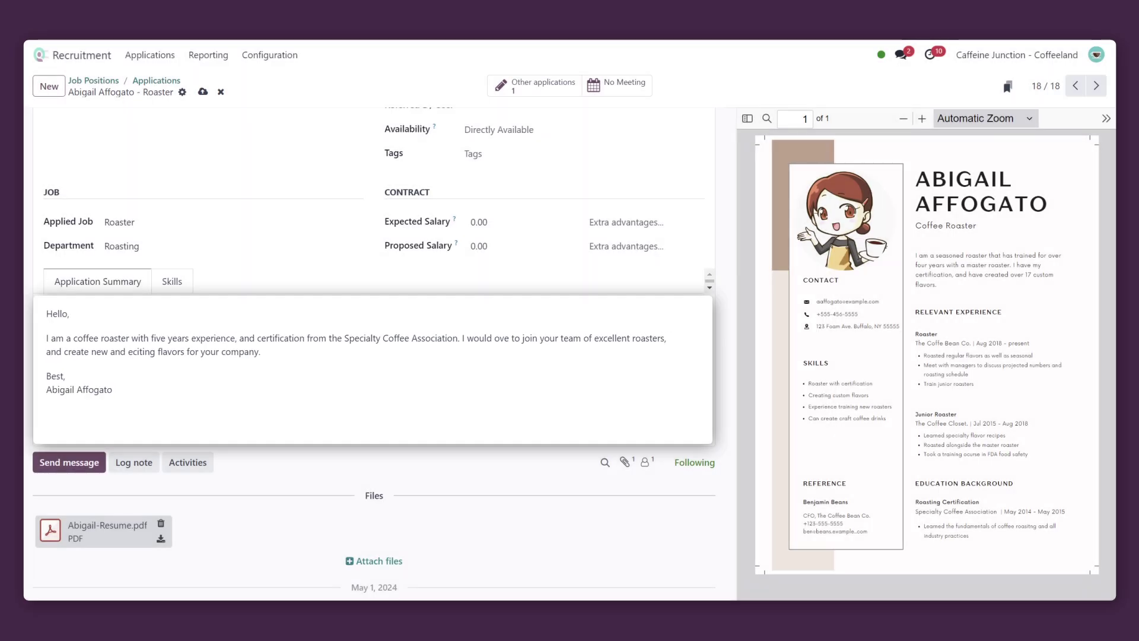
pyautogui.scroll(-3)
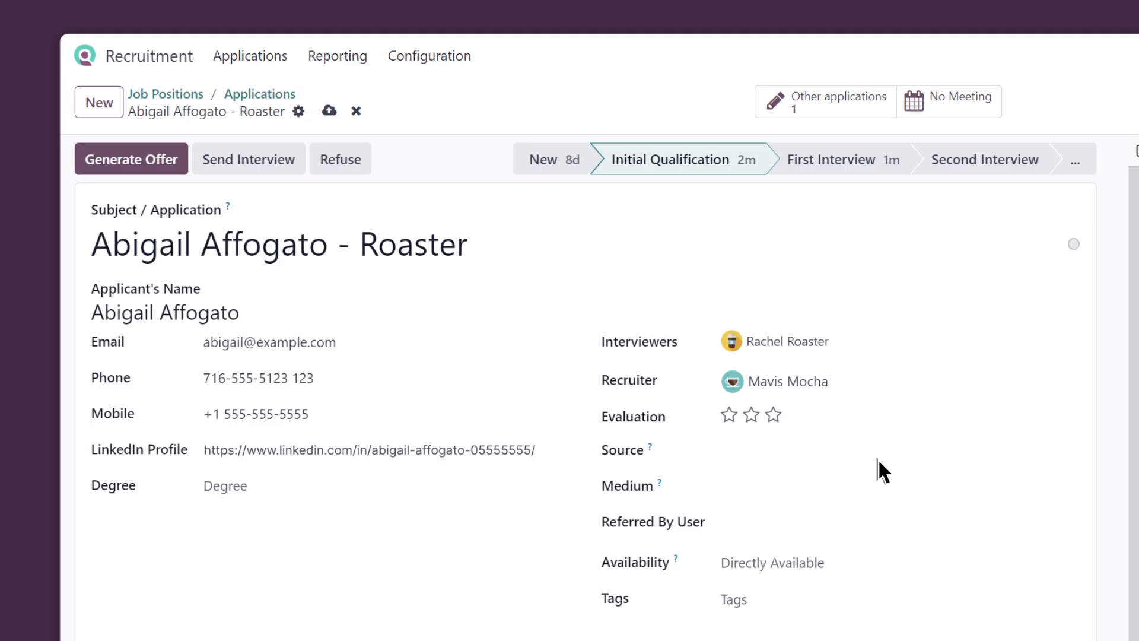
pyautogui.moveTo(248, 158)
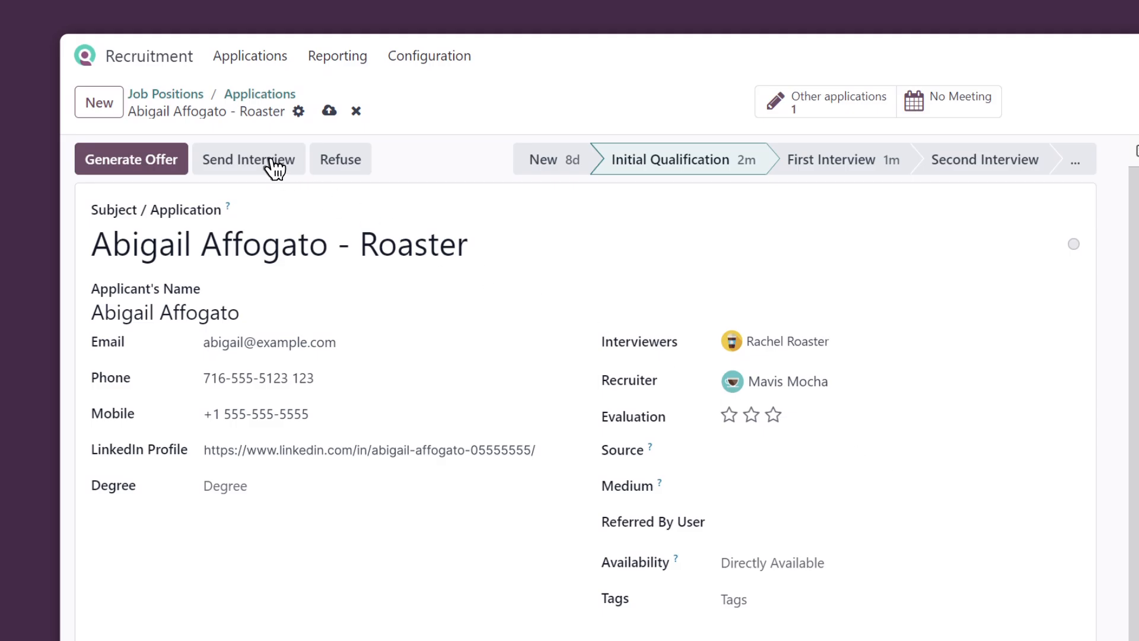
# - Send Abigail the Roaster Survey interview invitation by email
pyautogui.click(248, 159)
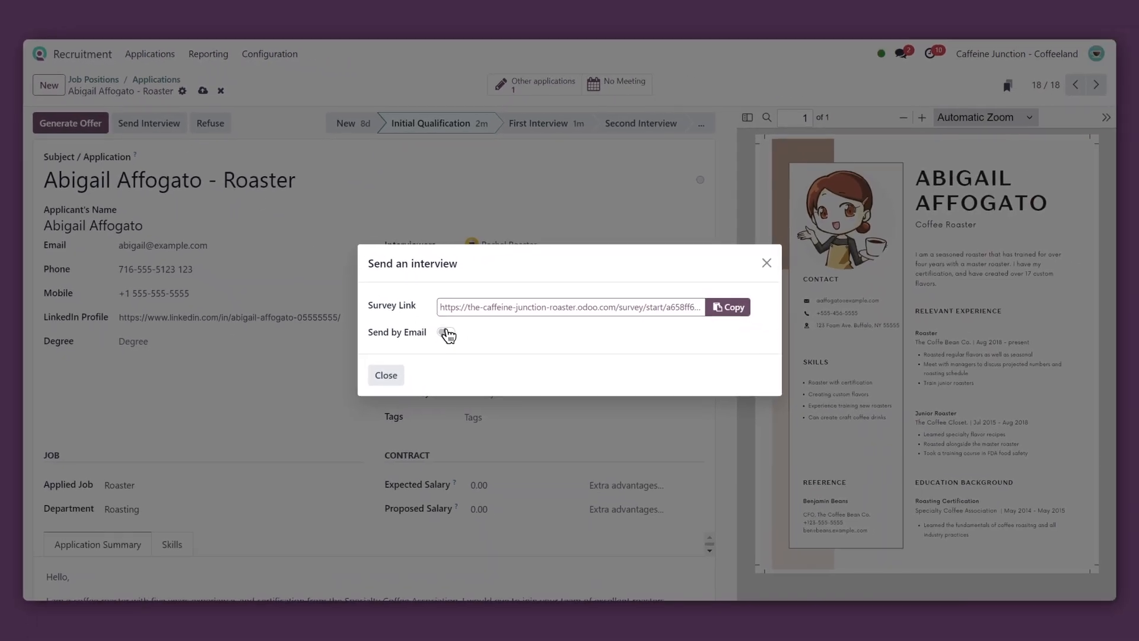
pyautogui.click(446, 335)
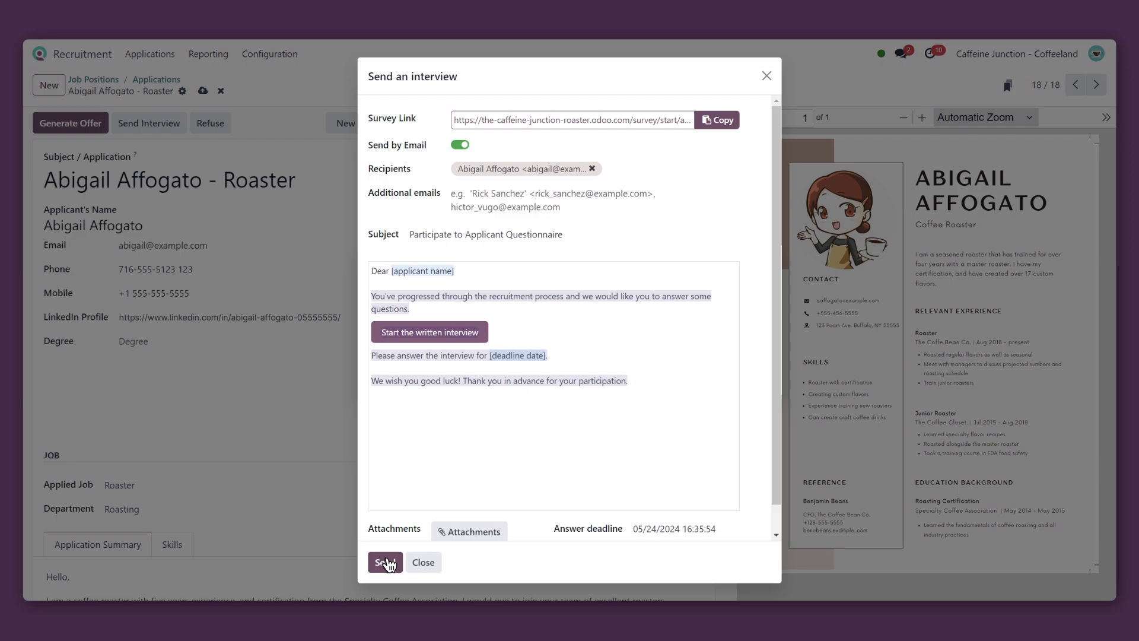
pyautogui.click(384, 561)
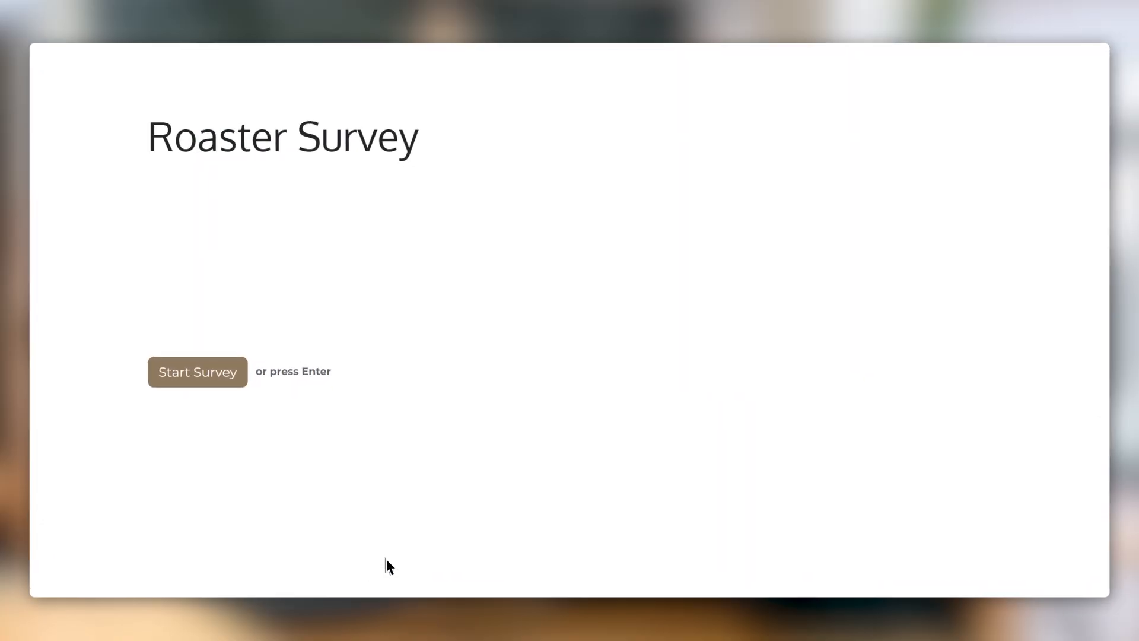
# - Start the Roaster Survey and answer 1–5 years experience, evening availability and yes to specialty flavors
pyautogui.click(197, 372)
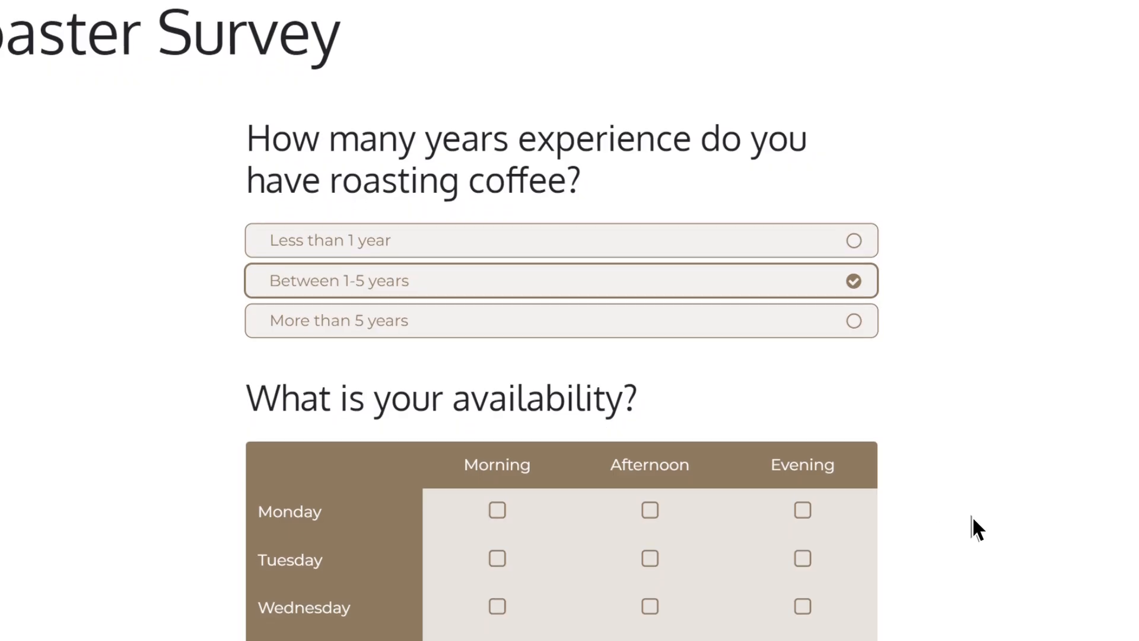
pyautogui.scroll(-3)
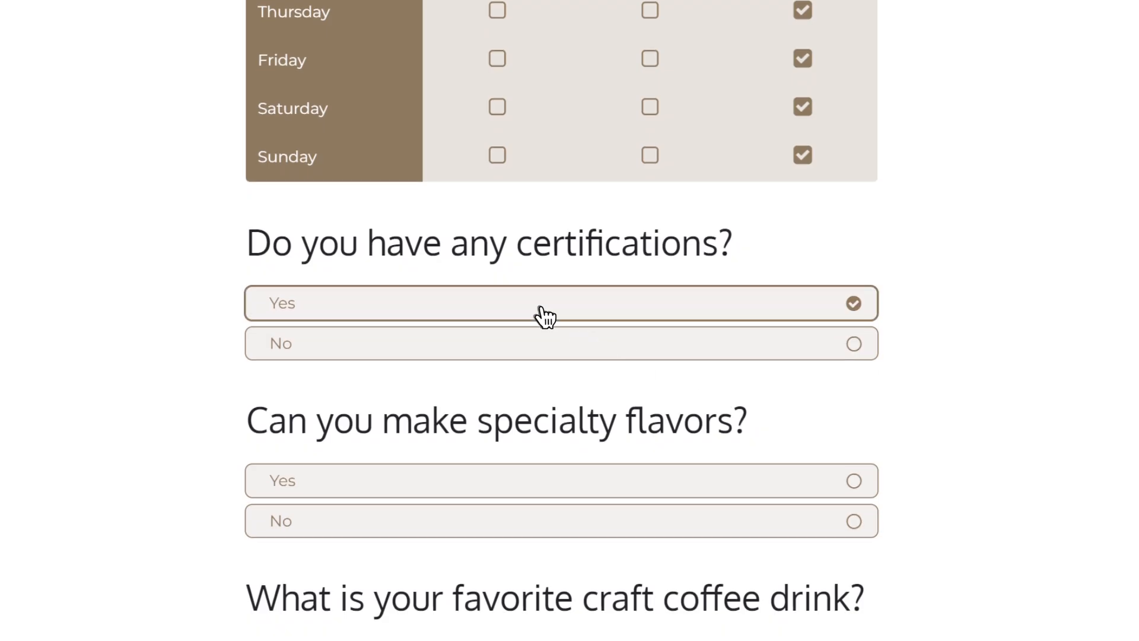
pyautogui.scroll(-3)
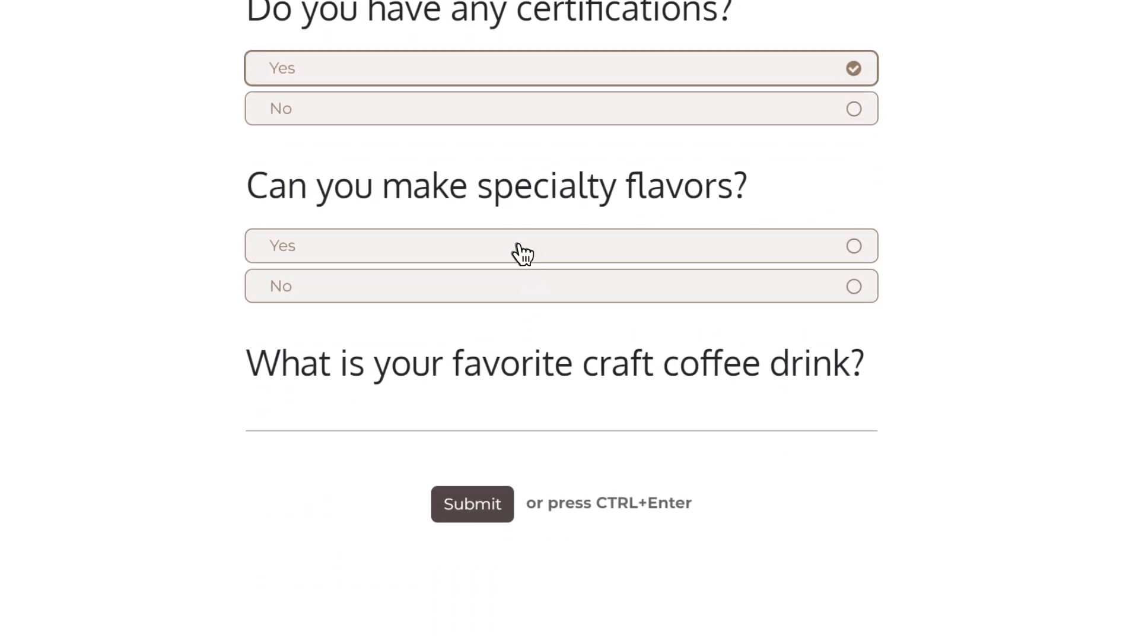
pyautogui.click(524, 245)
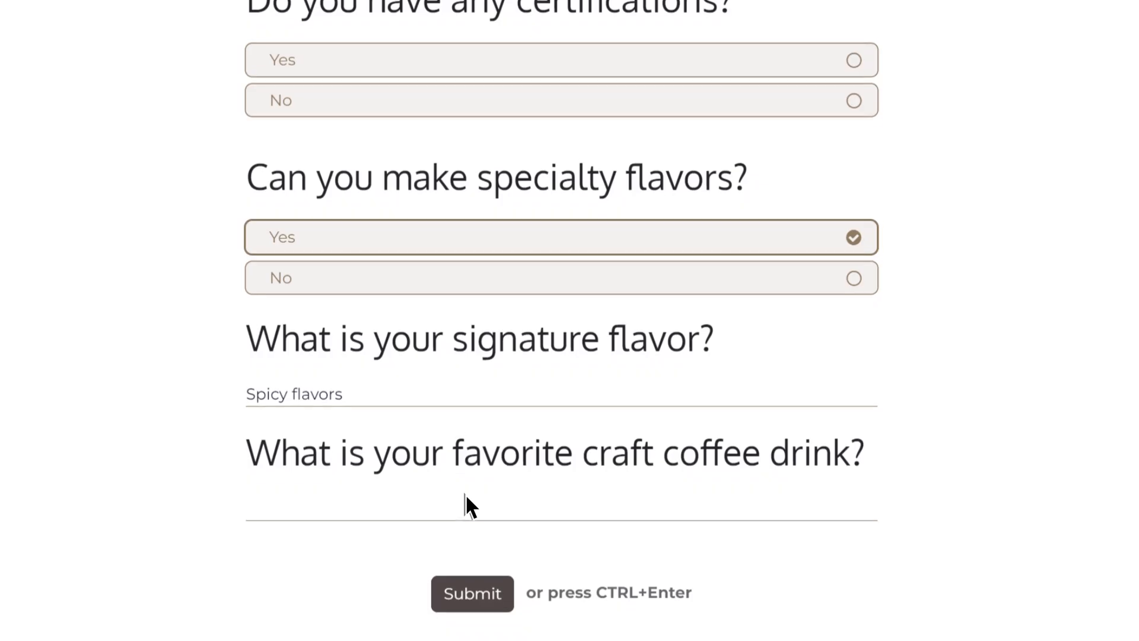
# - Enter 'Cappuccino' as favourite drink and submit the completed survey
pyautogui.scroll(-3)
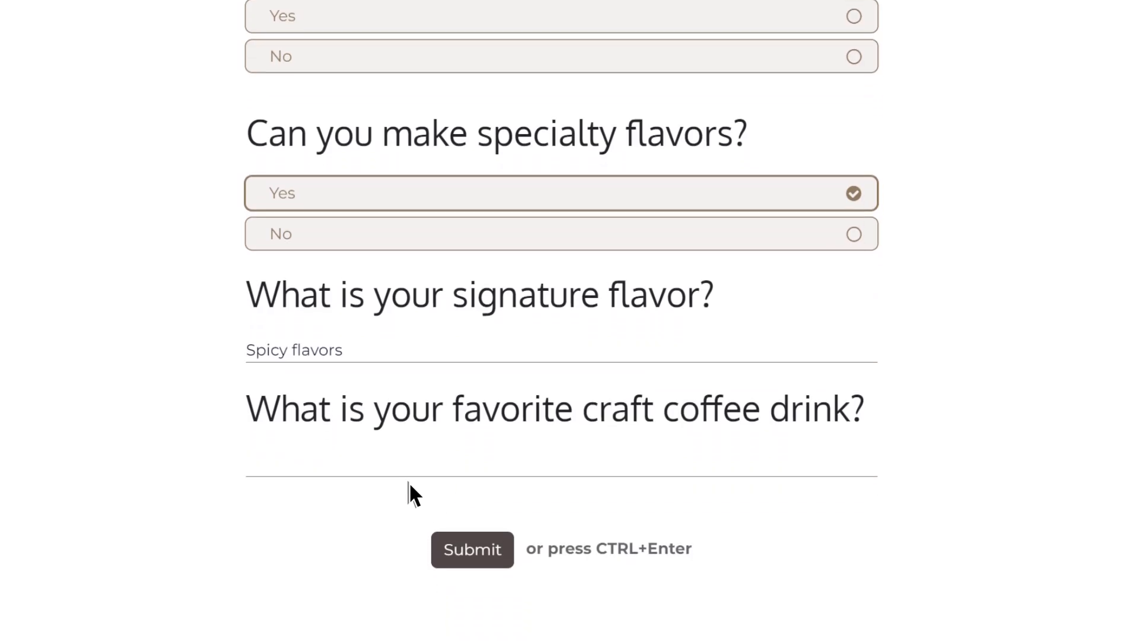
pyautogui.write('Cappuccino')
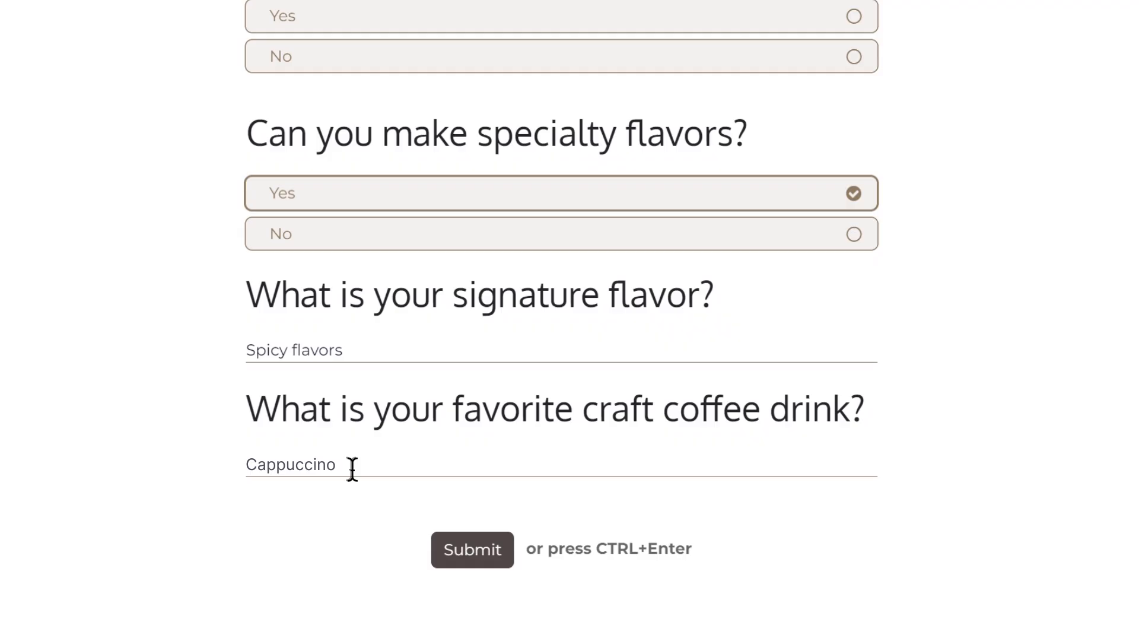
pyautogui.click(471, 549)
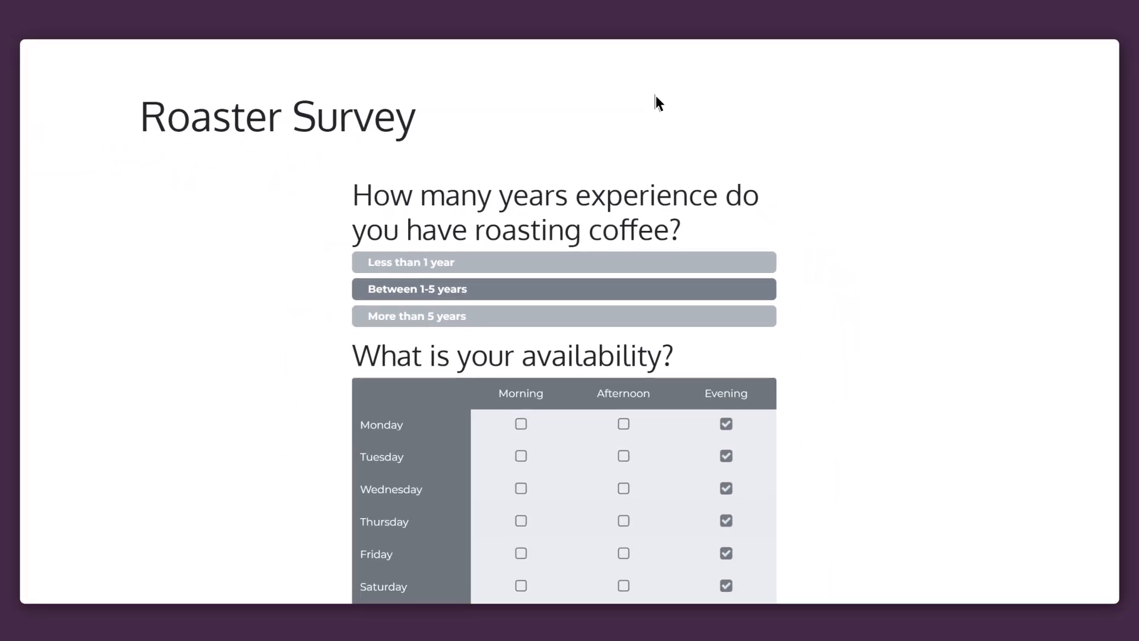
pyautogui.scroll(-3)
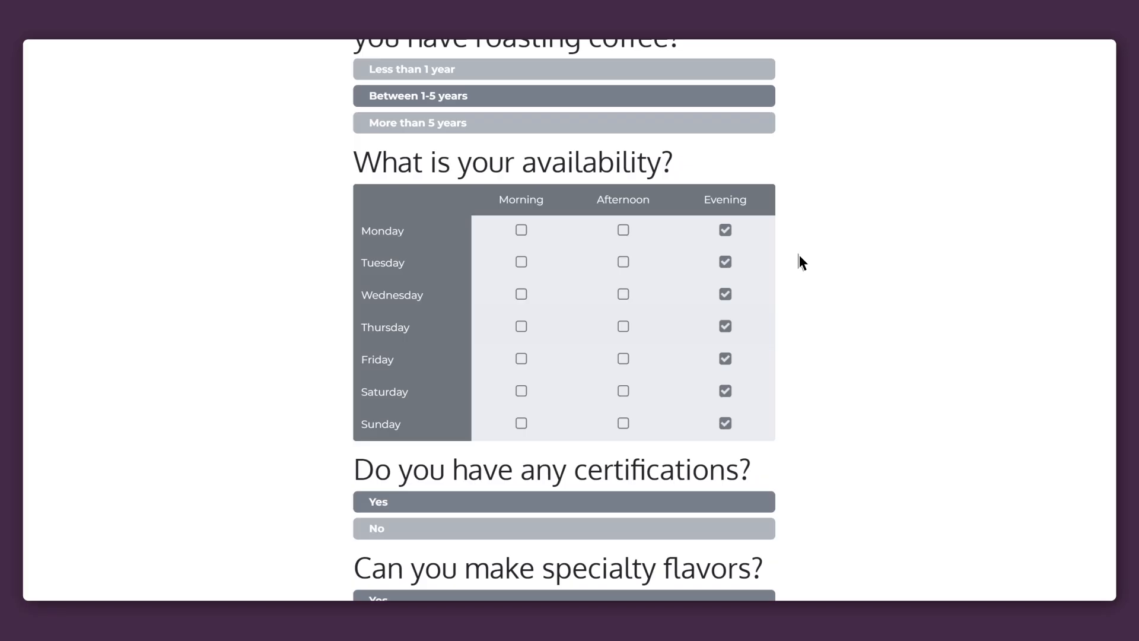
pyautogui.scroll(-3)
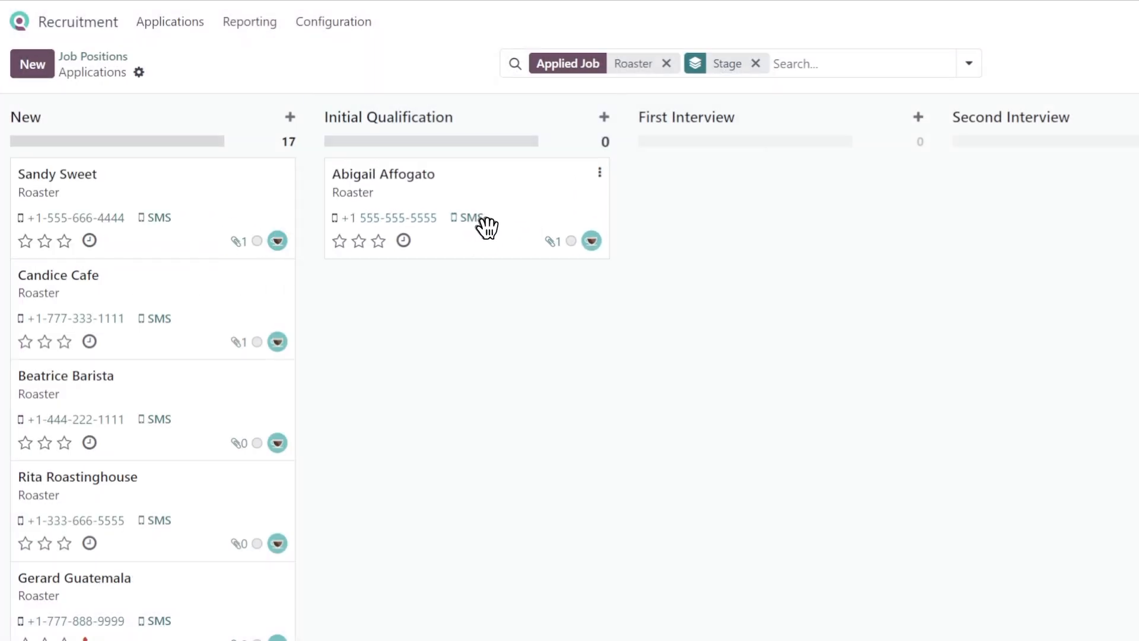
pyautogui.click(383, 173)
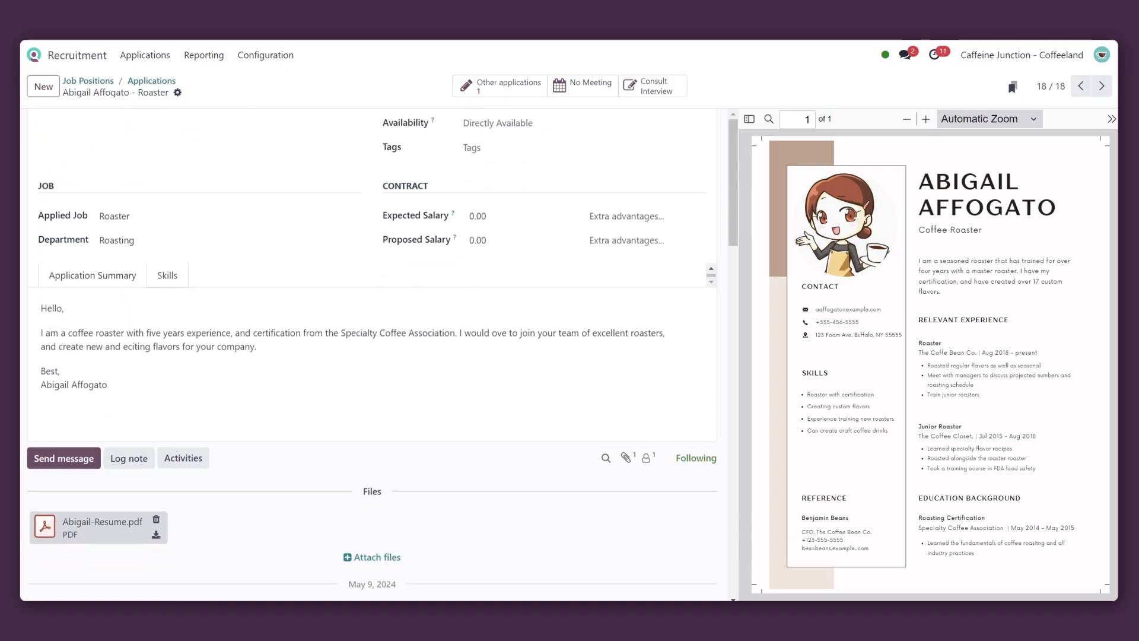
pyautogui.scroll(-3)
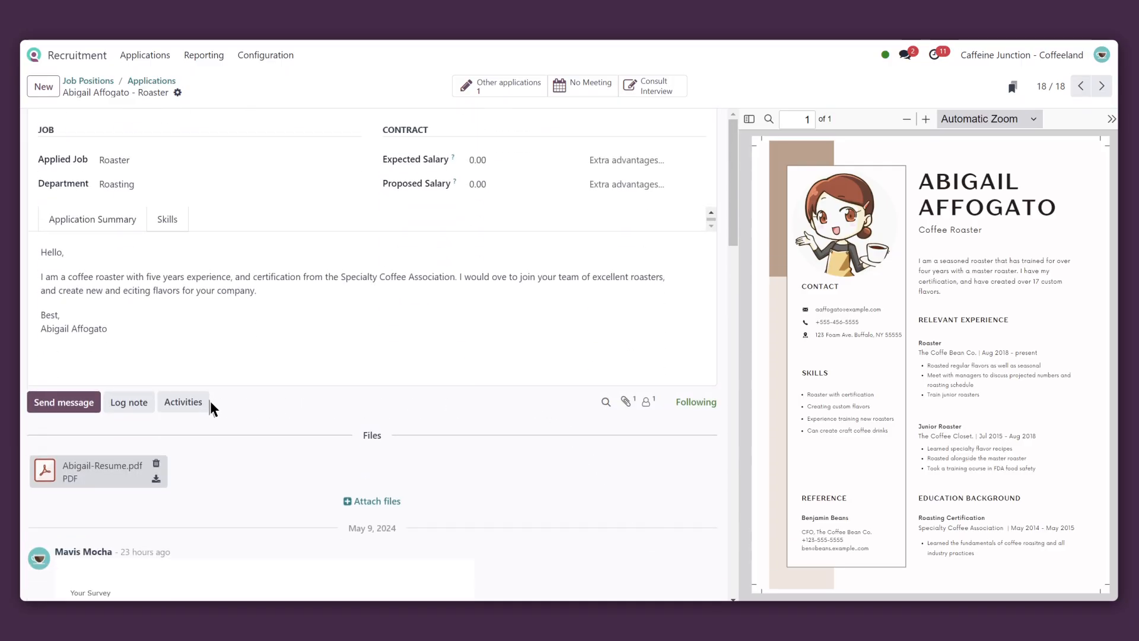
pyautogui.click(183, 402)
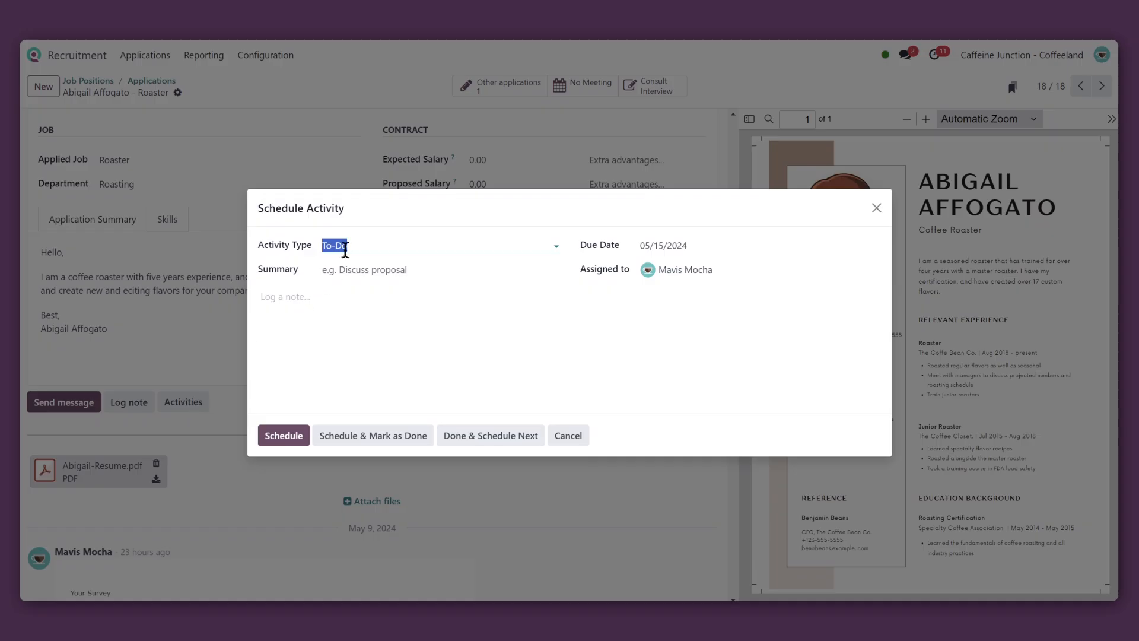
pyautogui.click(334, 244)
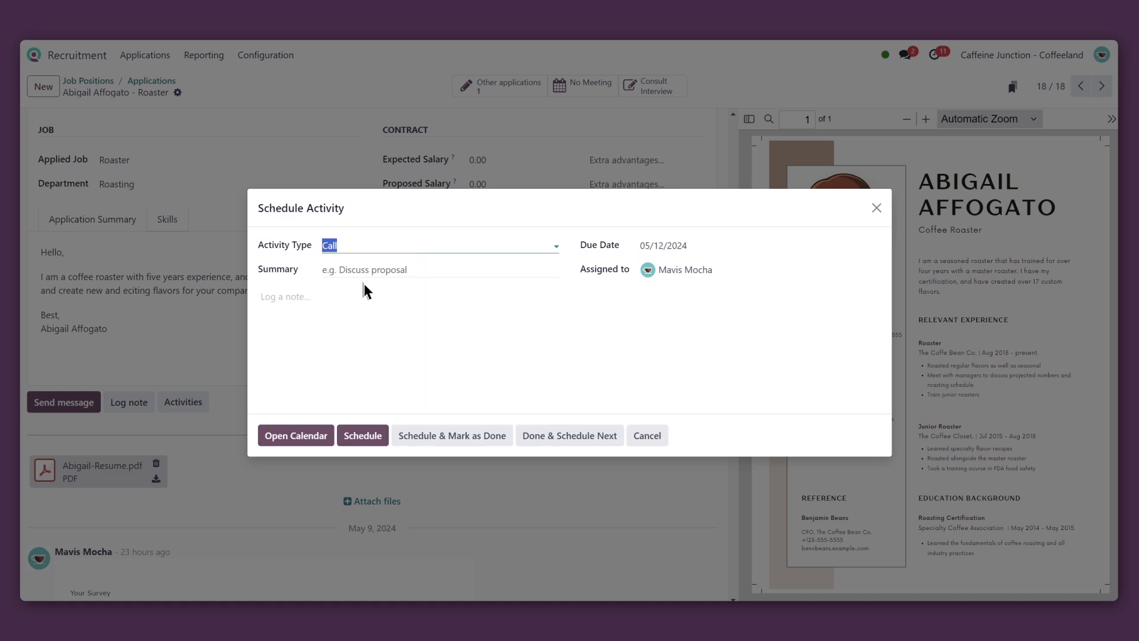
pyautogui.write('Initial interview')
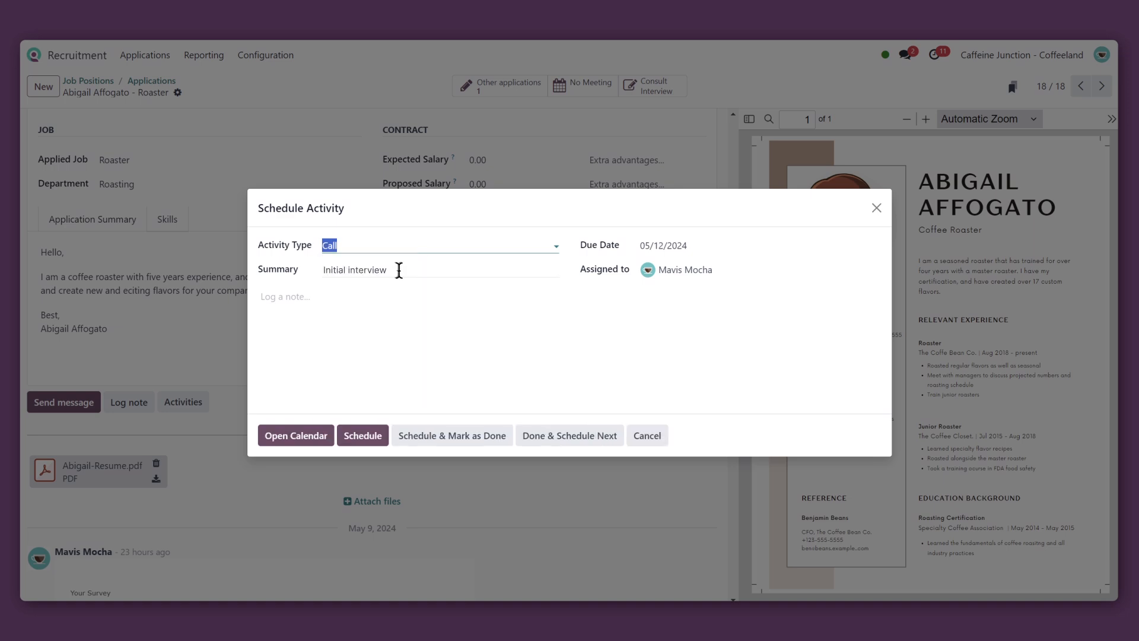
pyautogui.click(295, 435)
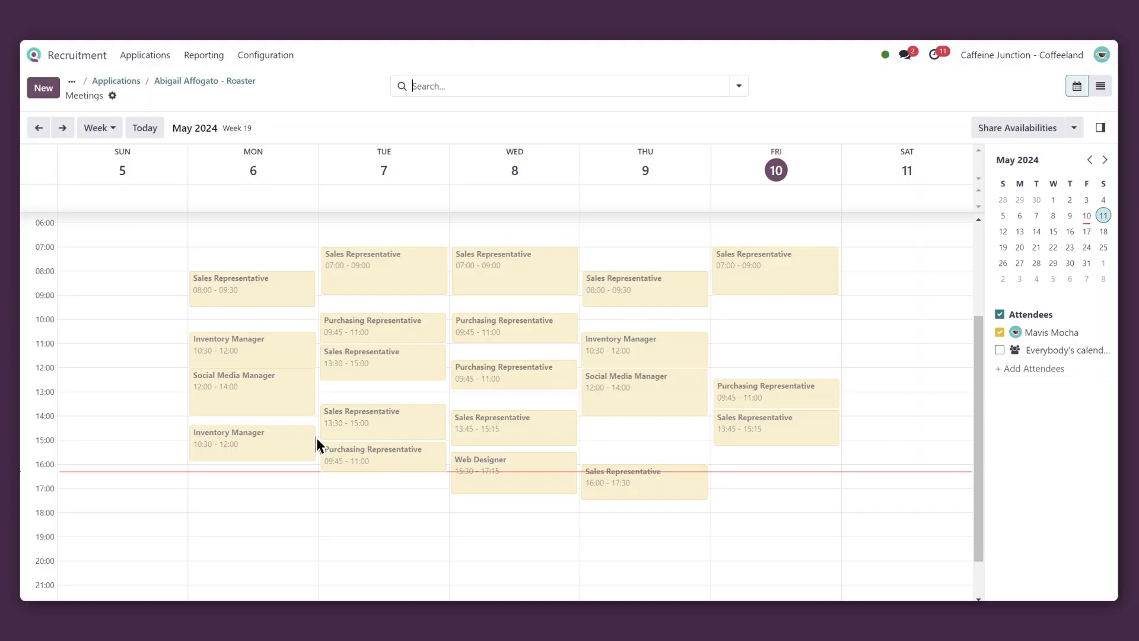
pyautogui.moveTo(782, 332)
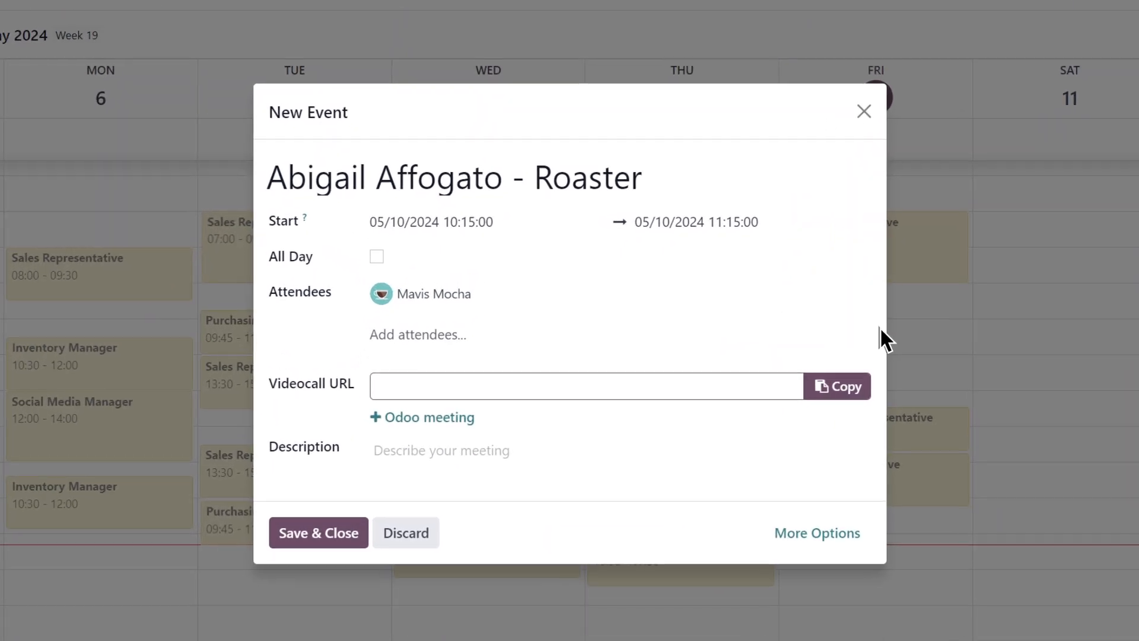
pyautogui.moveTo(516, 348)
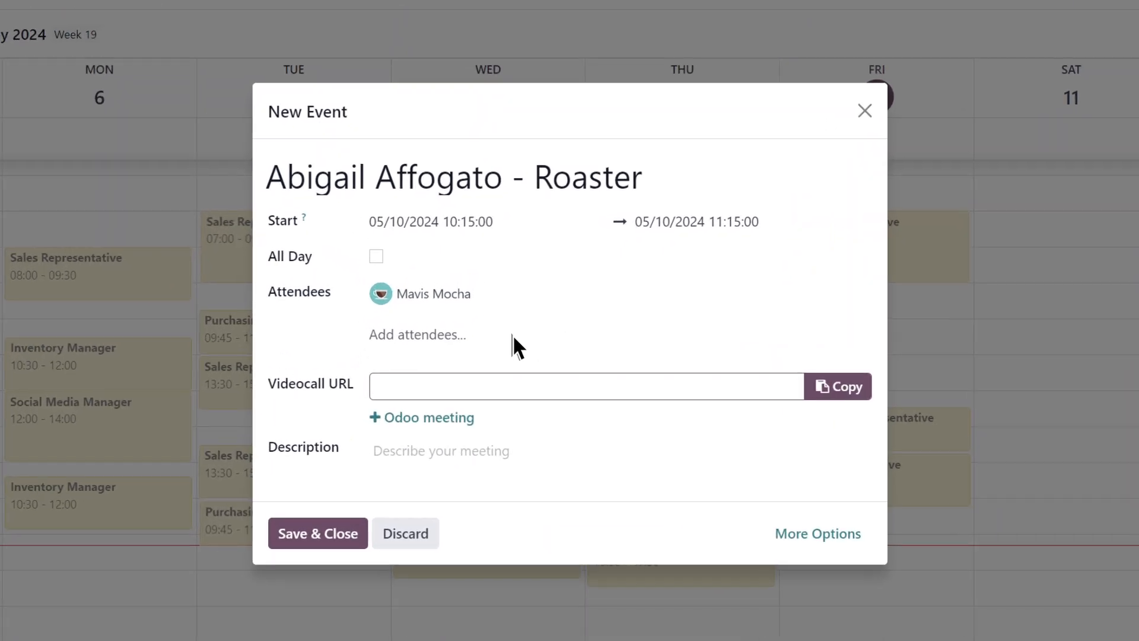
# - Add a second attendee, save the May 10, 10:15–11:15 interview meeting and return to the applications pipeline
pyautogui.click(417, 334)
pyautogui.write('Meeting with Abigail')
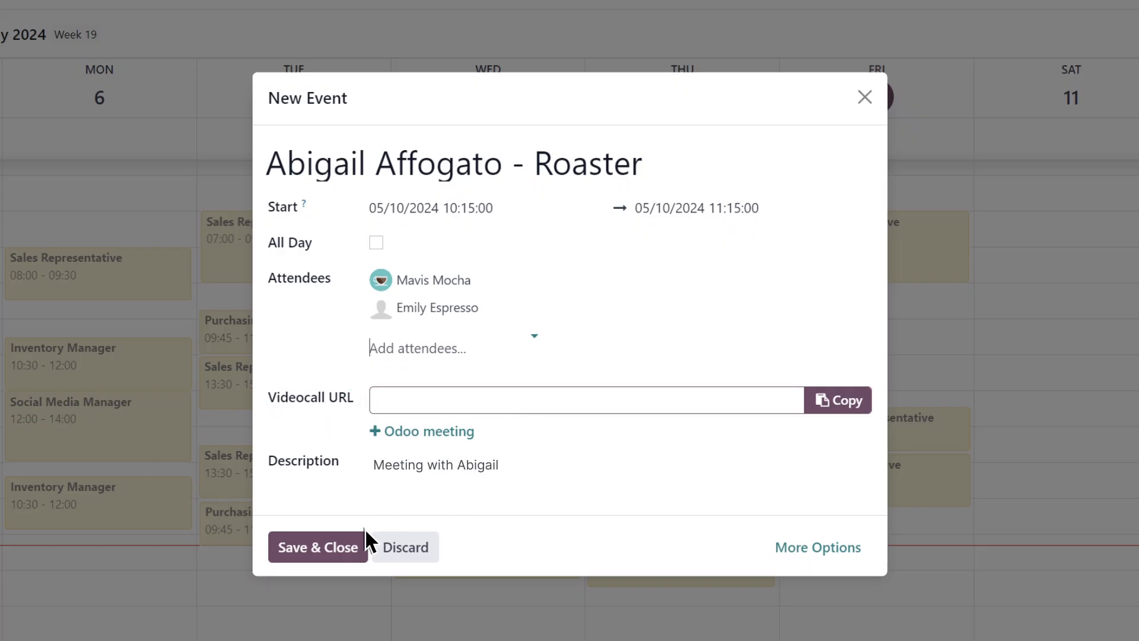
pyautogui.click(318, 546)
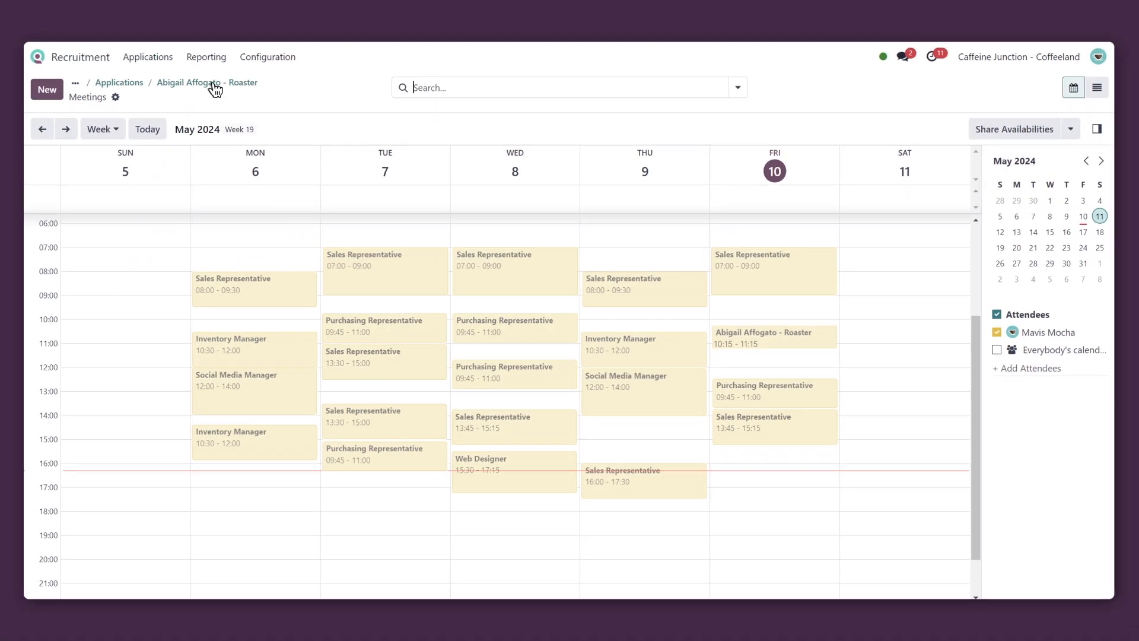
pyautogui.click(118, 82)
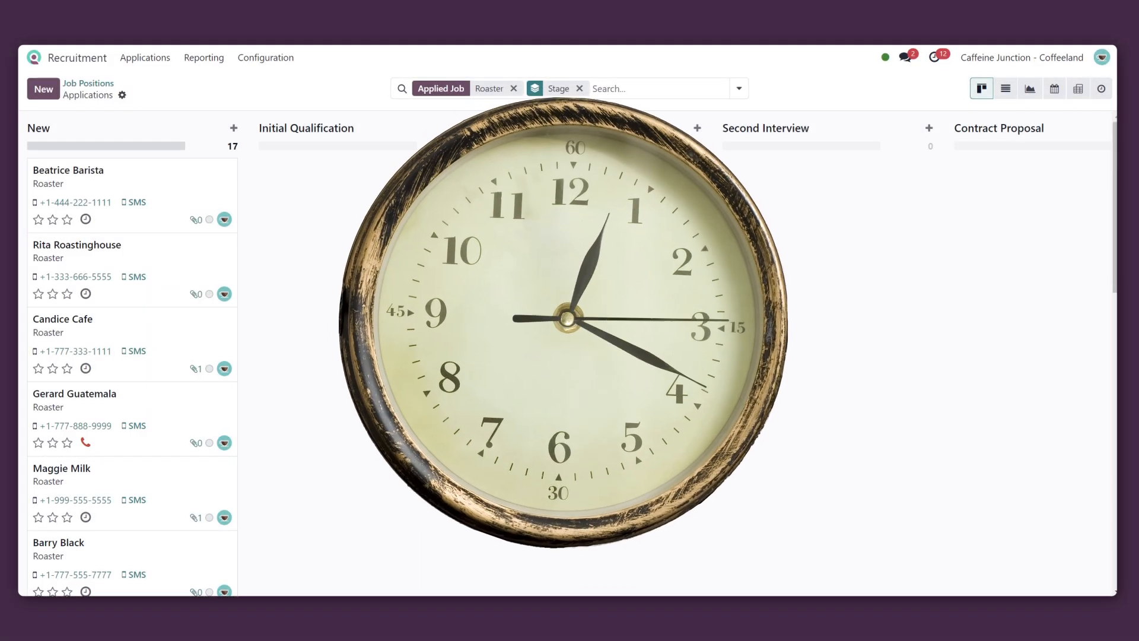
pyautogui.click(938, 57)
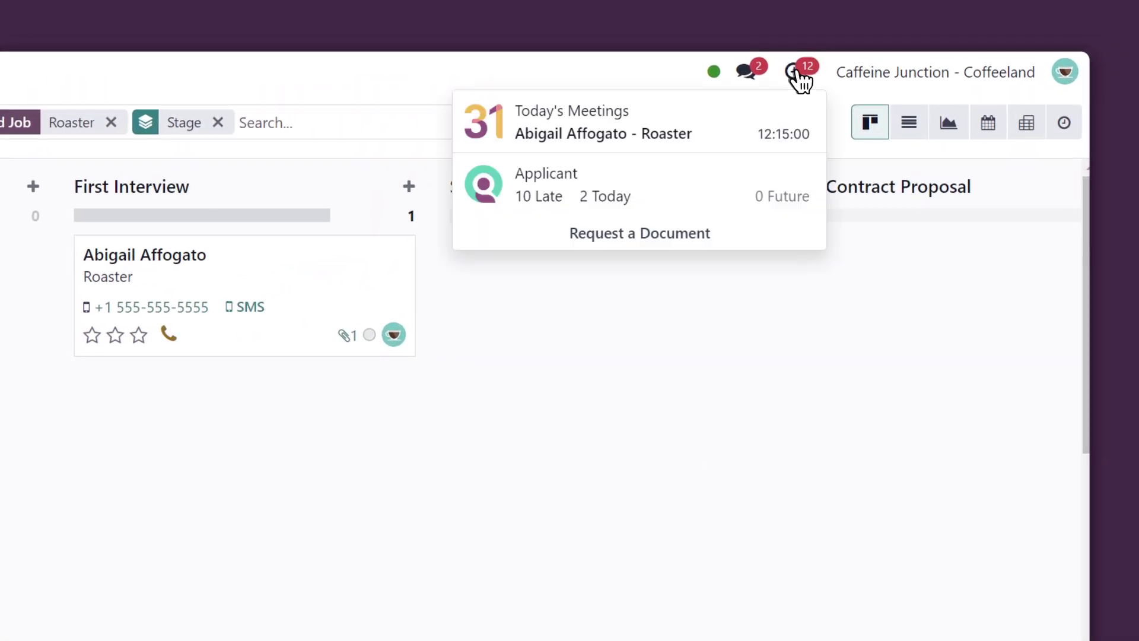
pyautogui.click(572, 122)
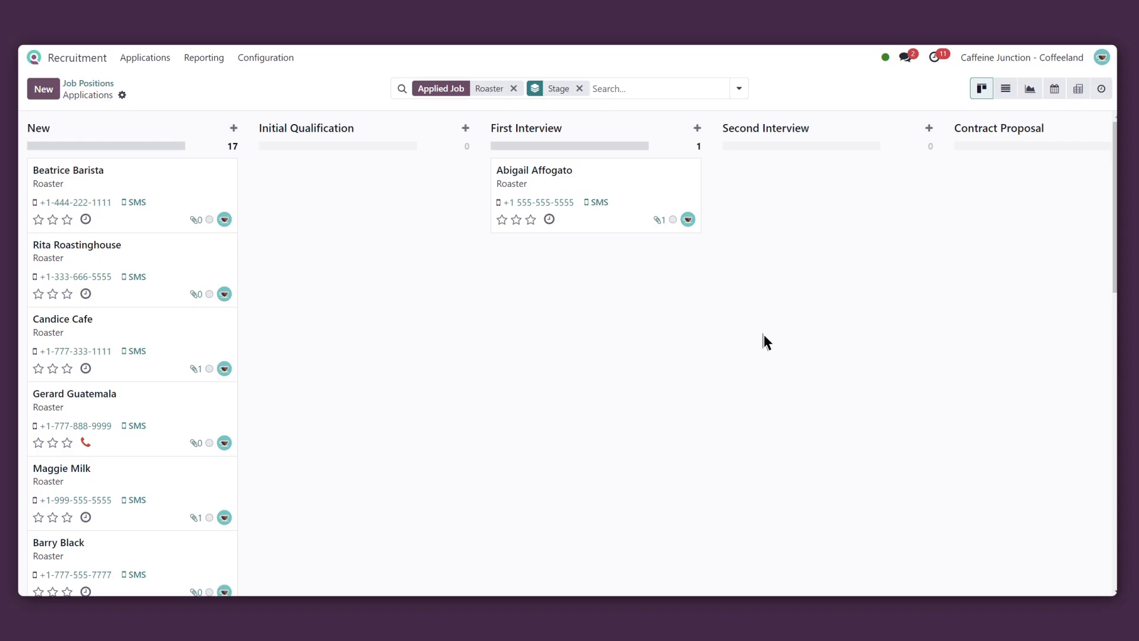
pyautogui.moveTo(550, 221)
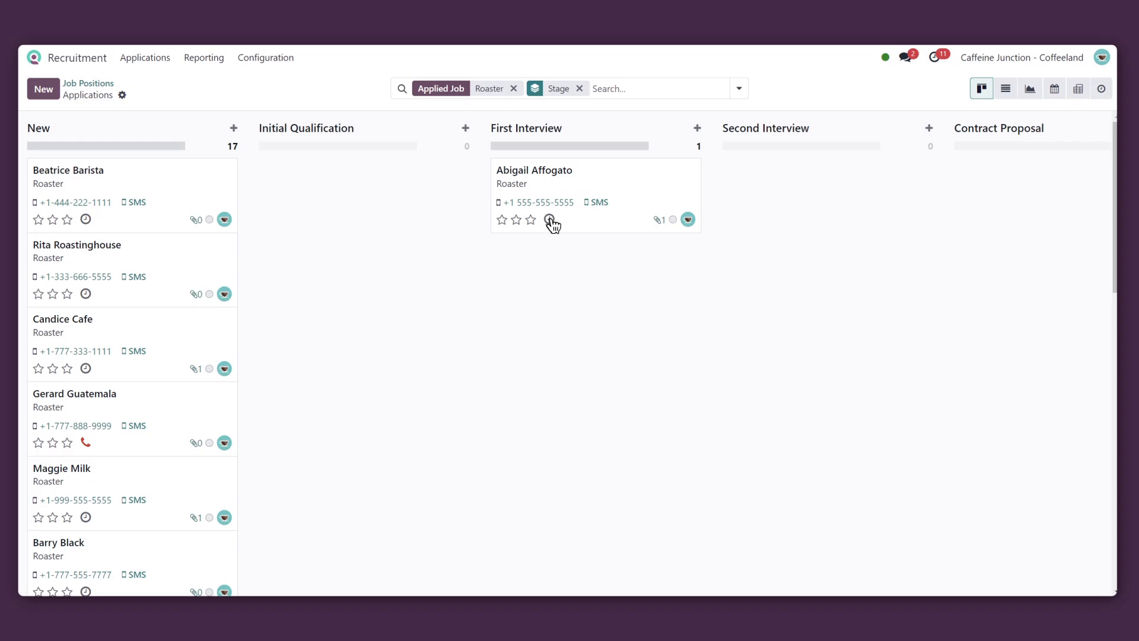
# - Draft a Meeting activity 'In person Interview' with the calendar, then move Abigail to Second Interview
pyautogui.click(551, 220)
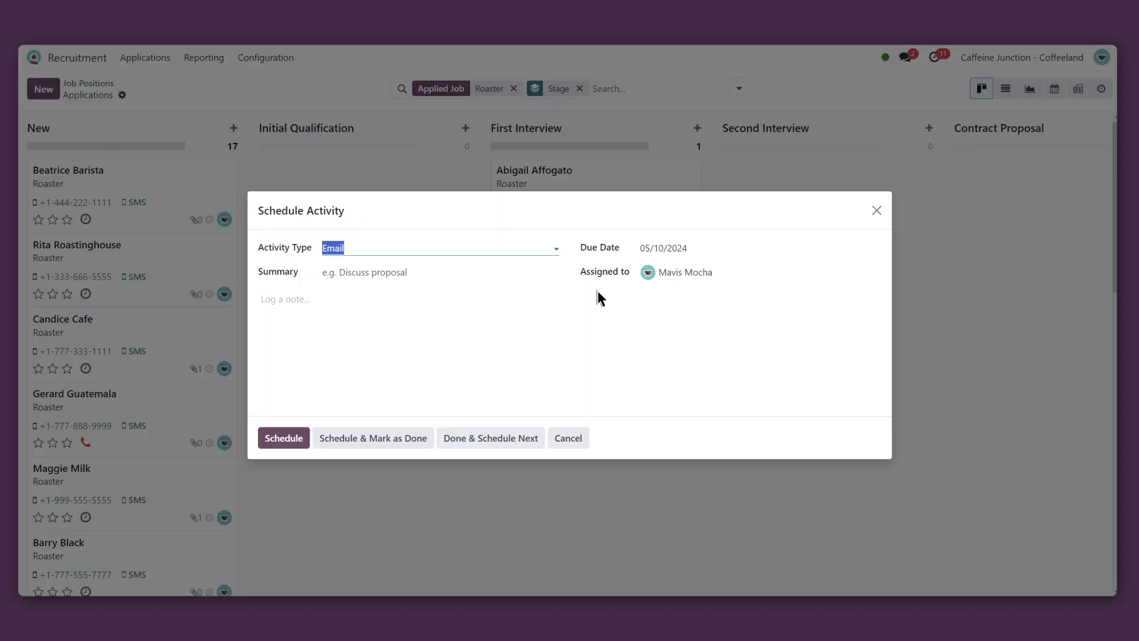
pyautogui.click(435, 246)
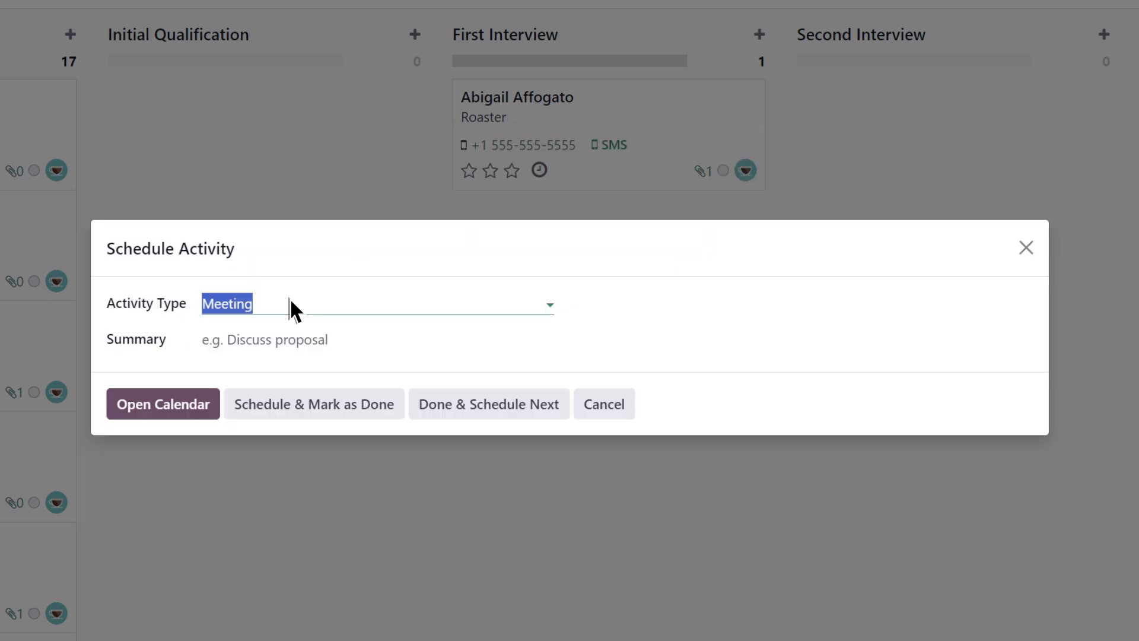
pyautogui.write('In person Interview')
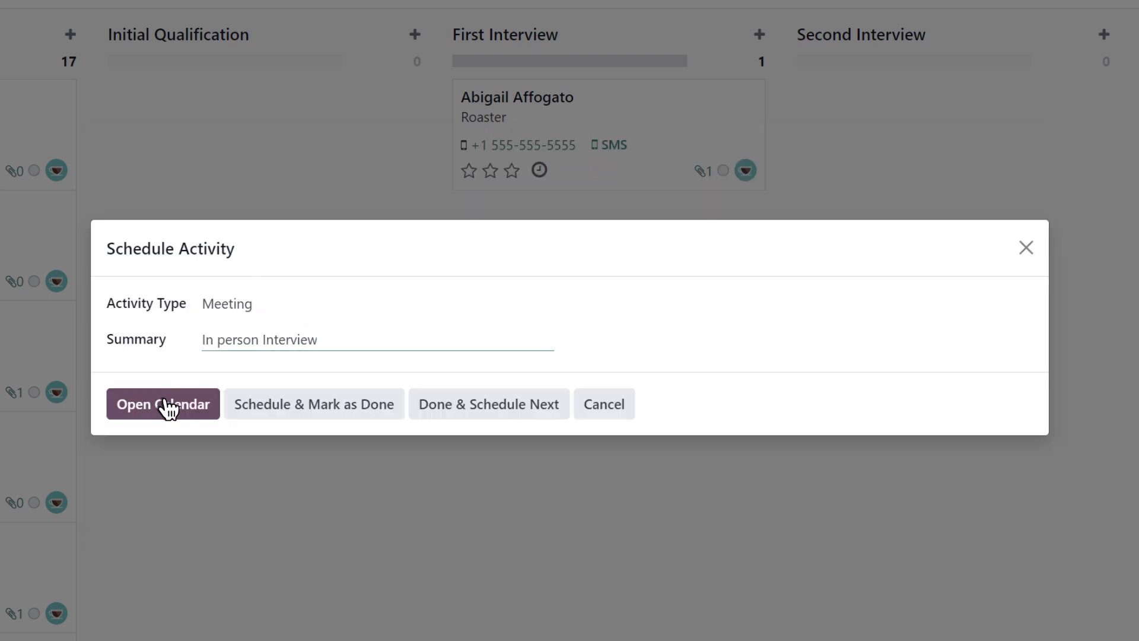
pyautogui.click(163, 404)
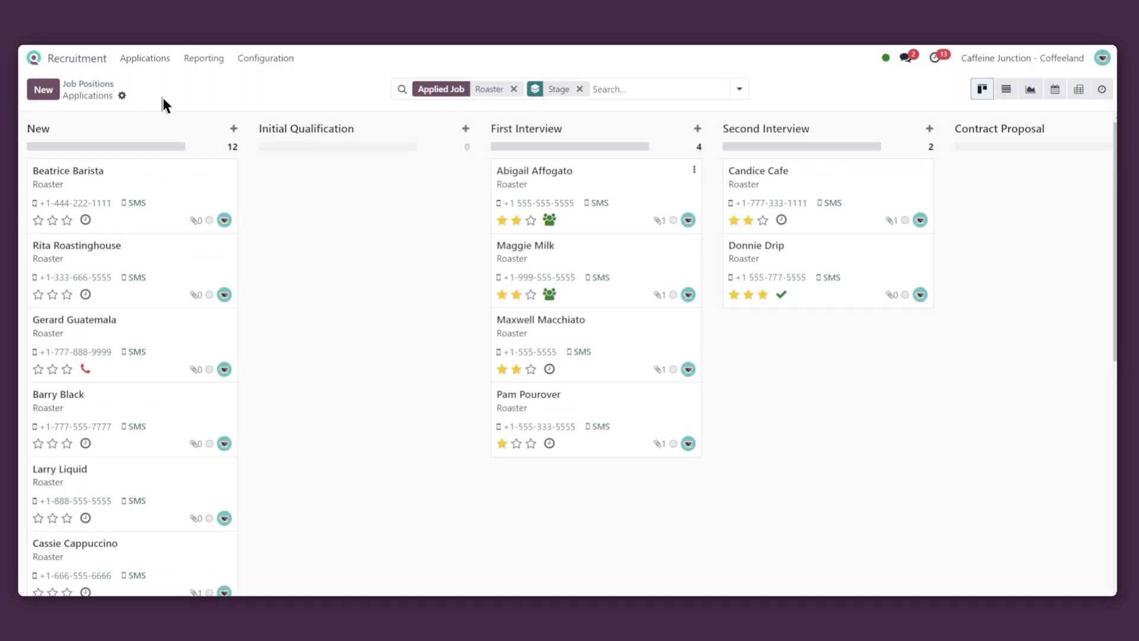
pyautogui.moveTo(534, 170); pyautogui.dragTo(798, 174)
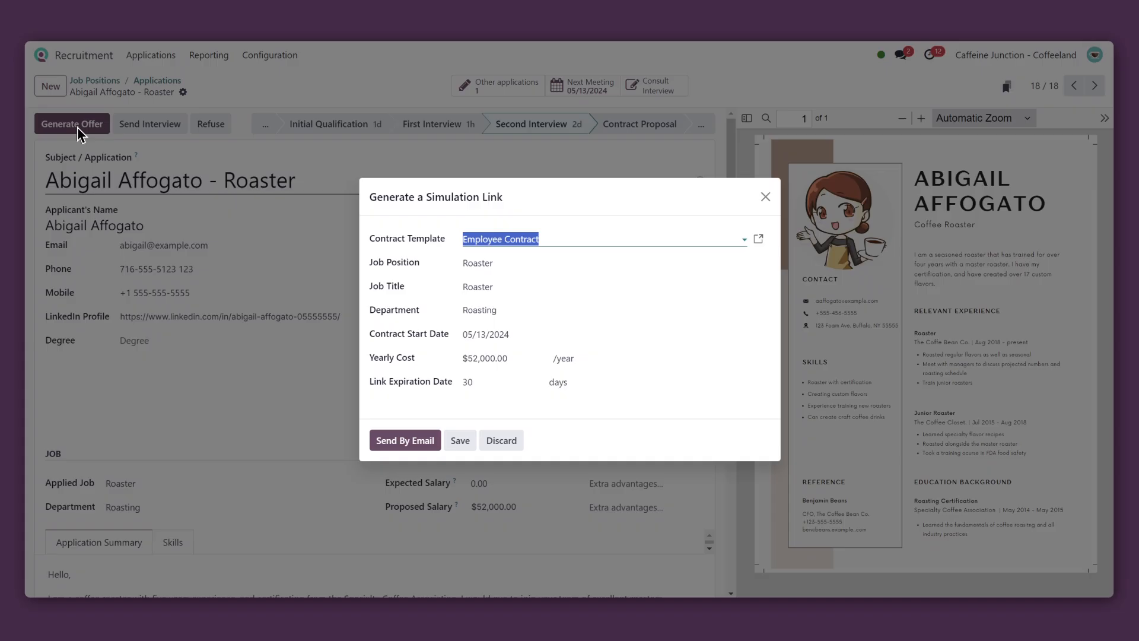
pyautogui.moveTo(577, 276)
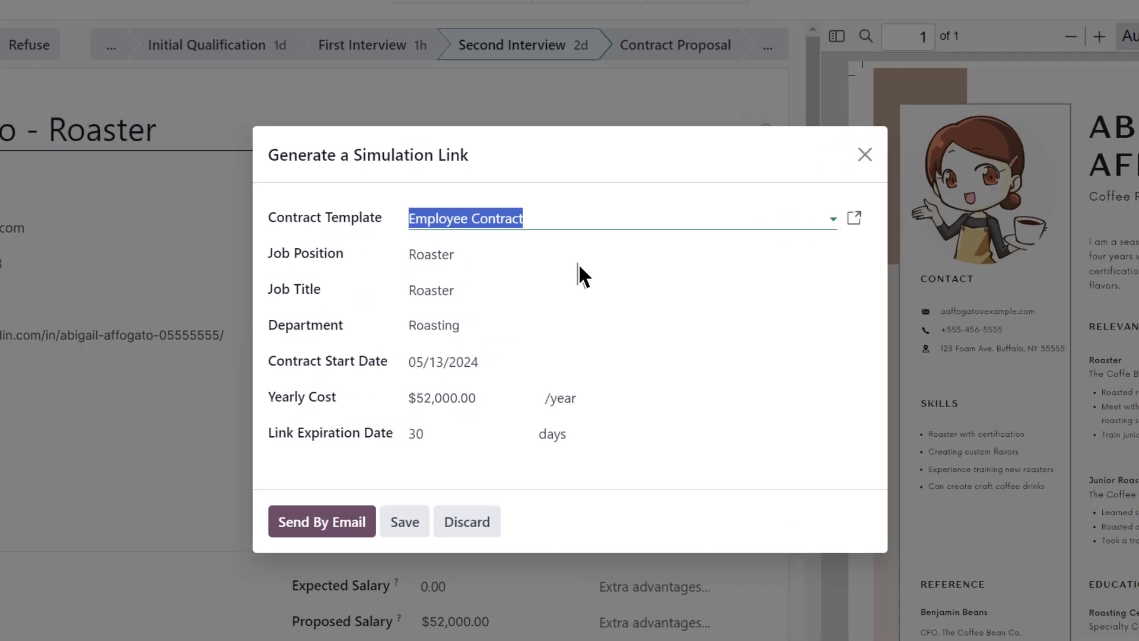
pyautogui.moveTo(476, 454)
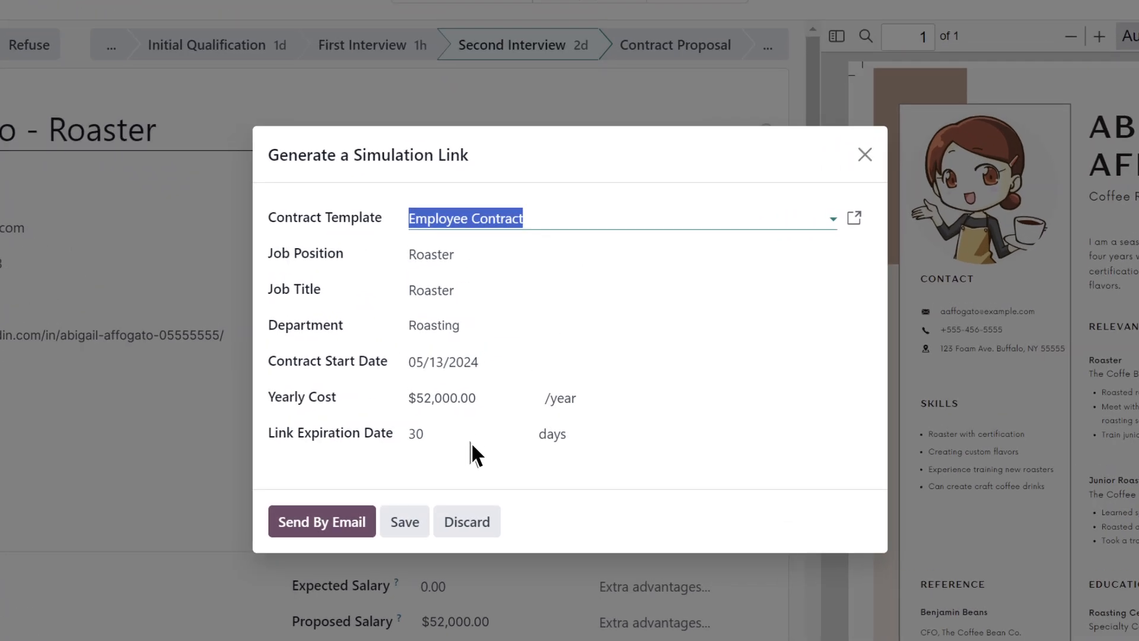
# - Edit the offer's Link Expiration Date so the salary package link expires 2024-05-20
pyautogui.click(420, 434)
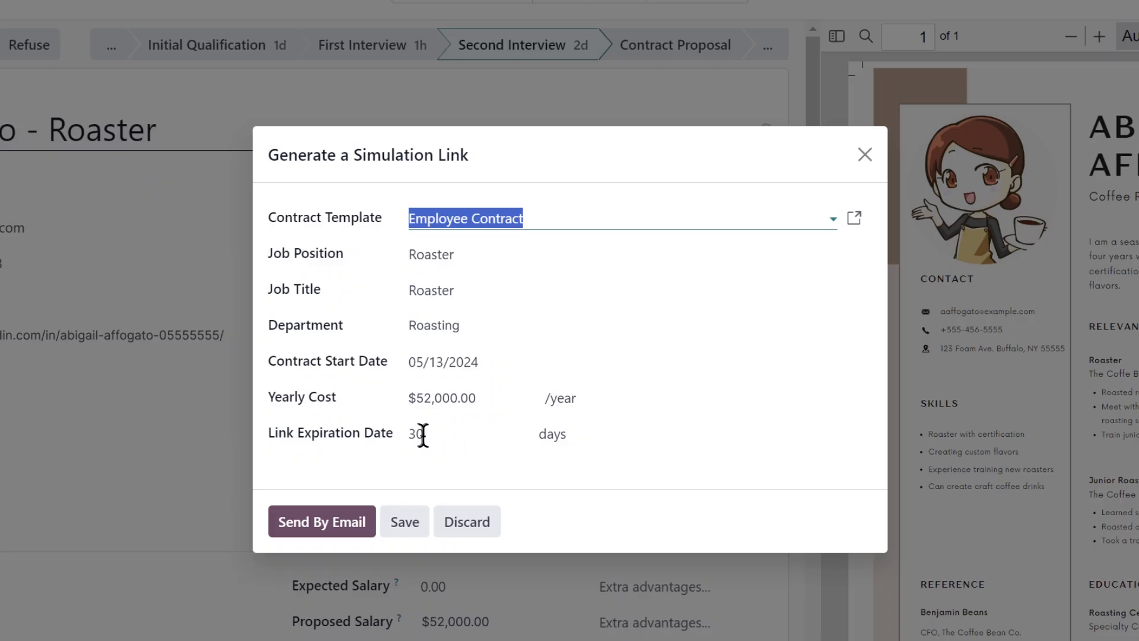
pyautogui.doubleClick(415, 434)
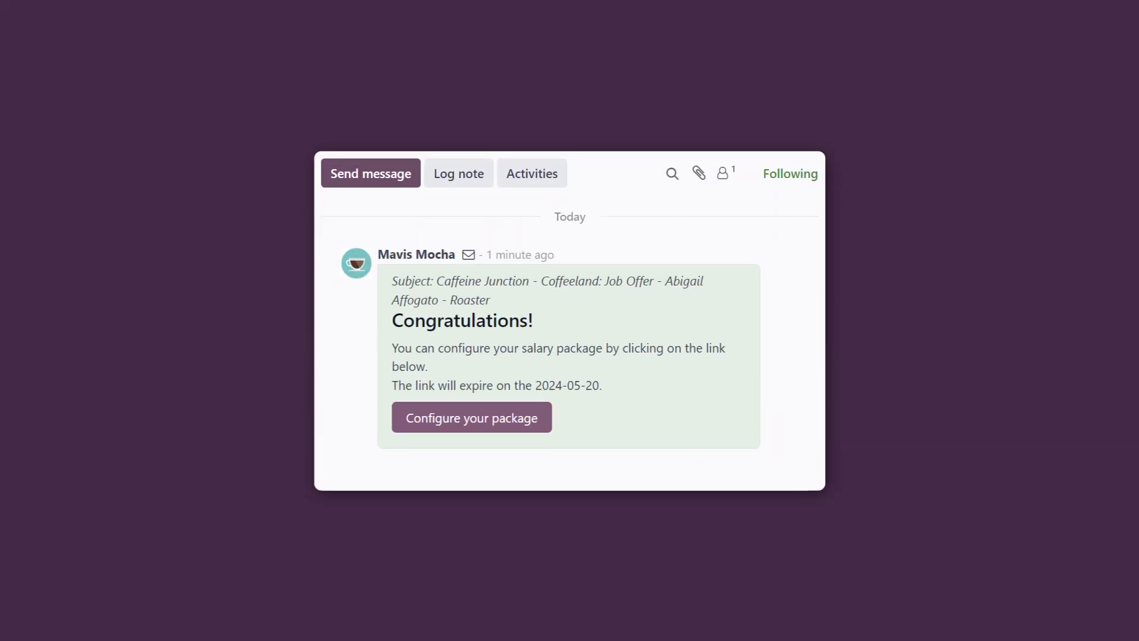
# - Configure the salary package from the offer email, attach an employee photo and proceed to Review Contract & Sign
pyautogui.click(471, 416)
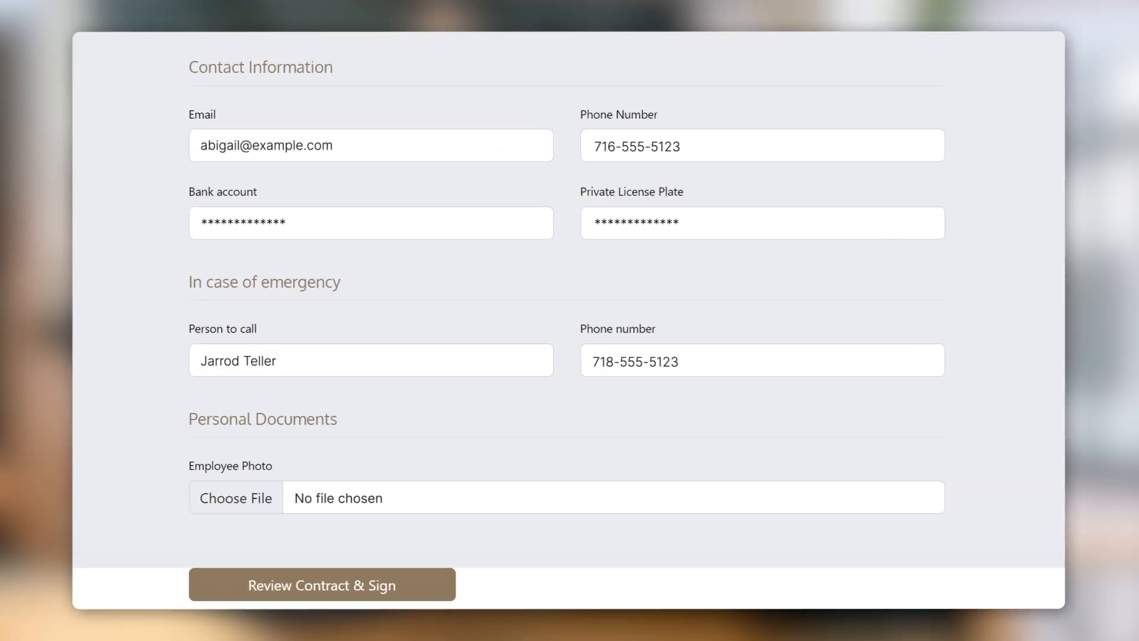
pyautogui.click(235, 497)
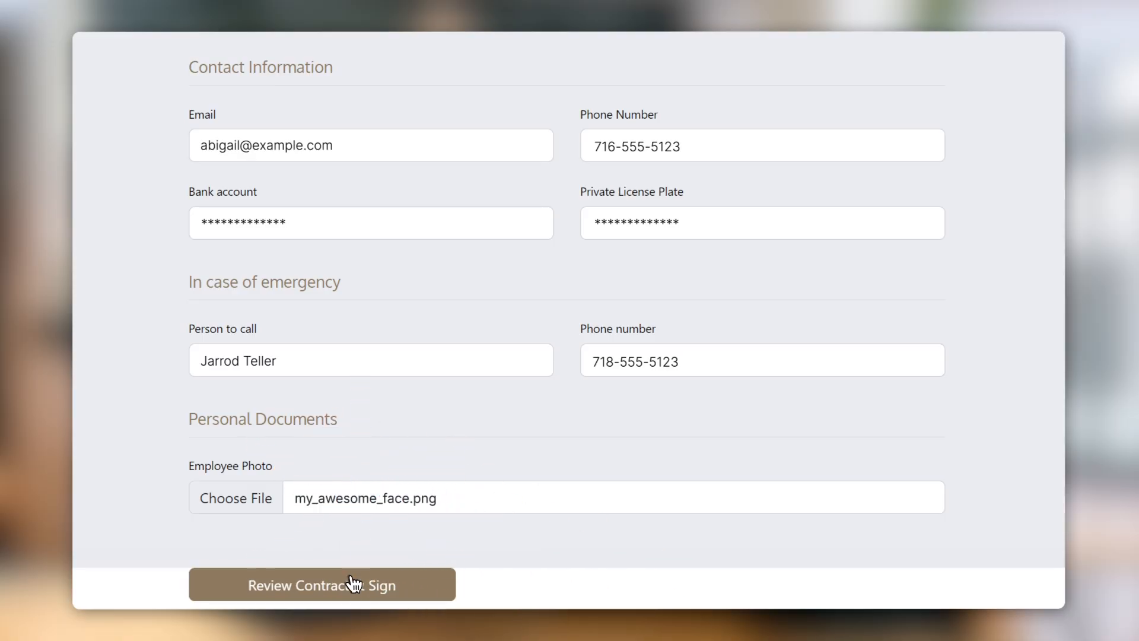
pyautogui.click(322, 585)
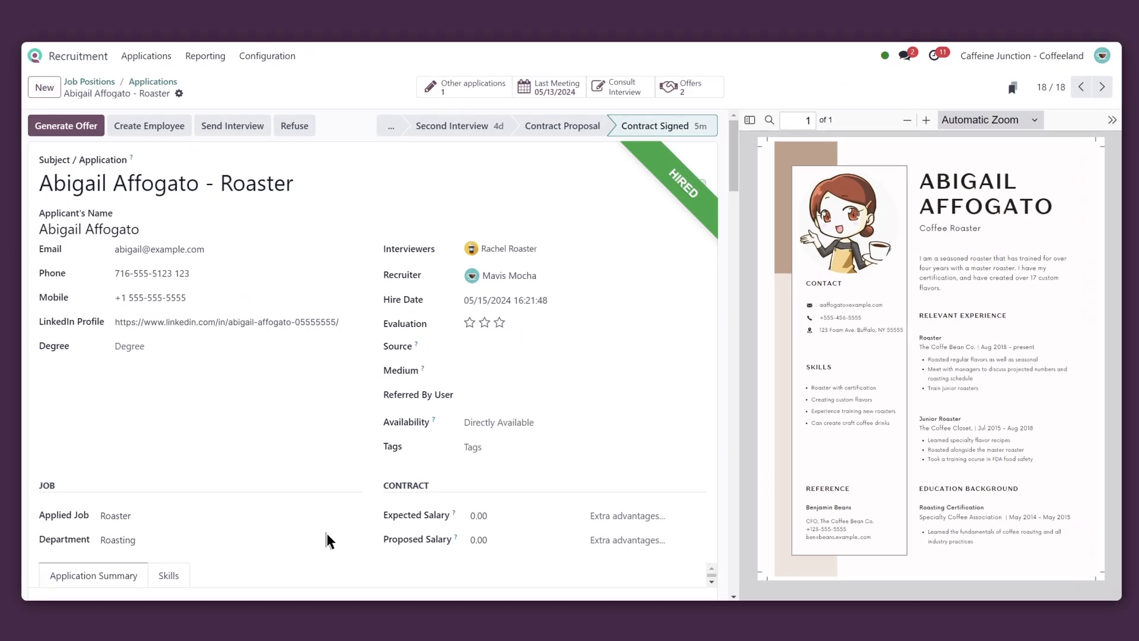
# - Create the Abigail Affogato Roaster employee from the hired application and return to the applications pipeline
pyautogui.click(150, 125)
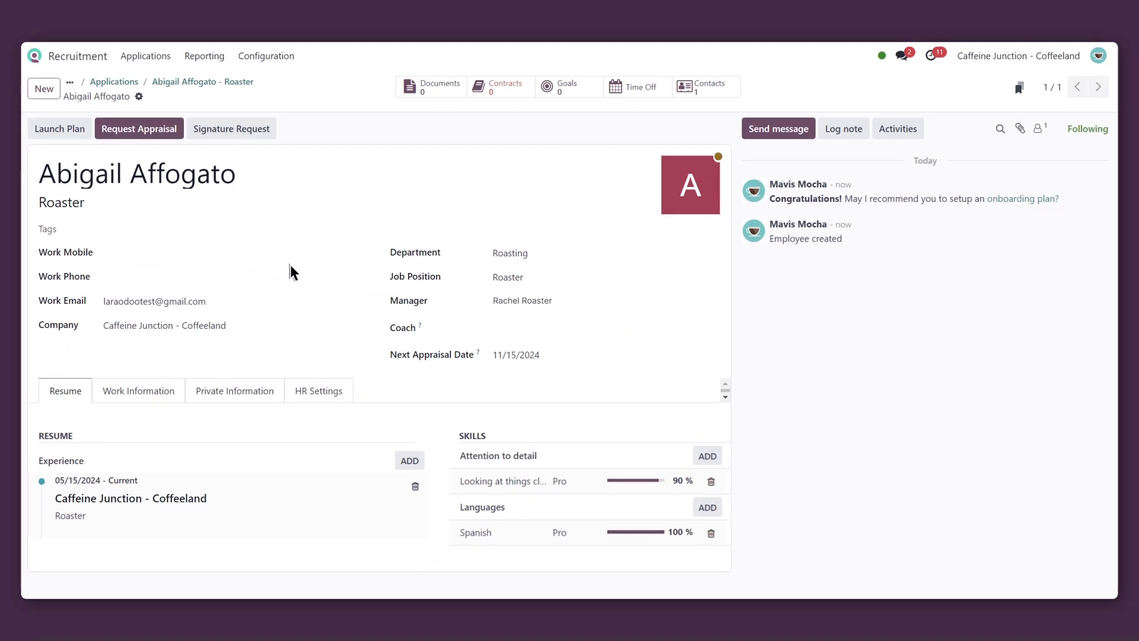
pyautogui.click(114, 80)
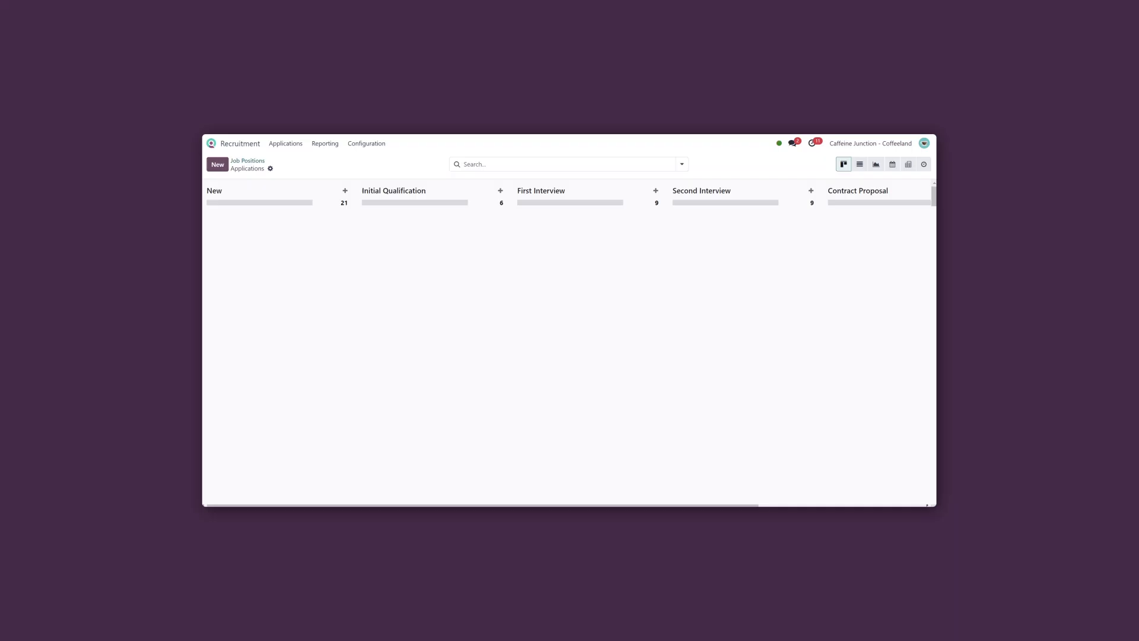